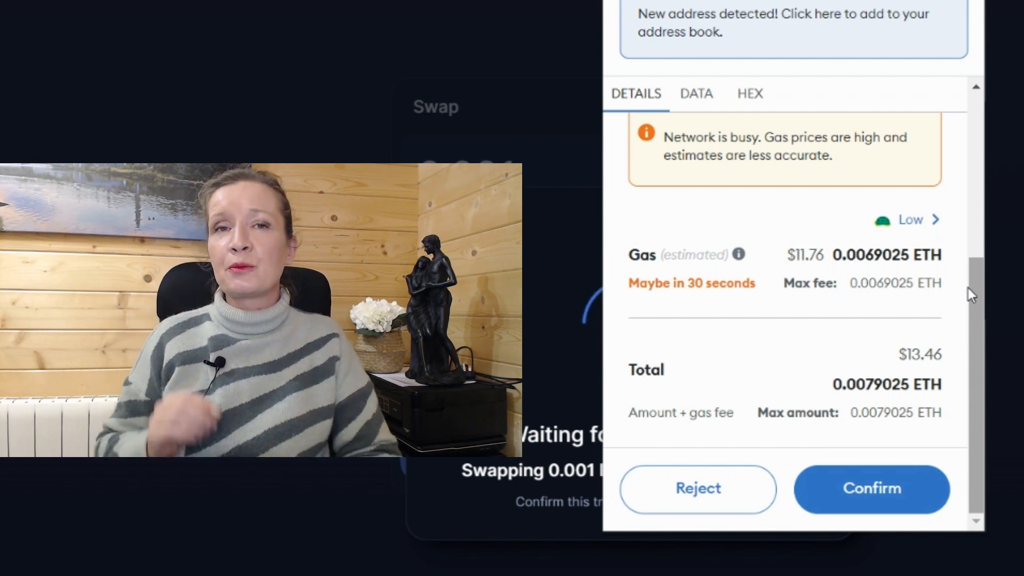
# - Scroll the joinfire.xyz homepage to the 'Protect your assets from being stolen' Punk #6457 preview
pyautogui.click(871, 489)
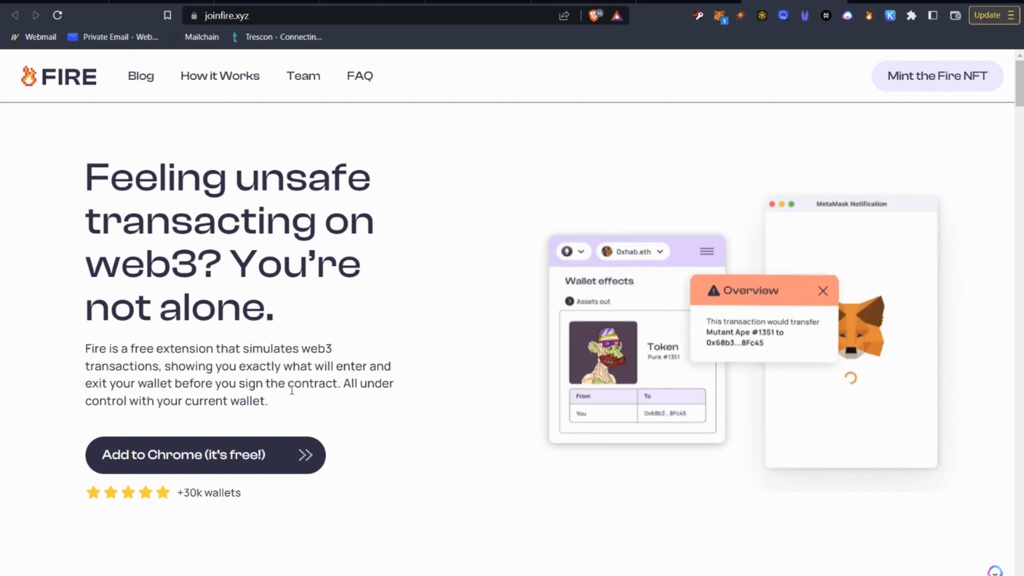
pyautogui.moveTo(367, 399)
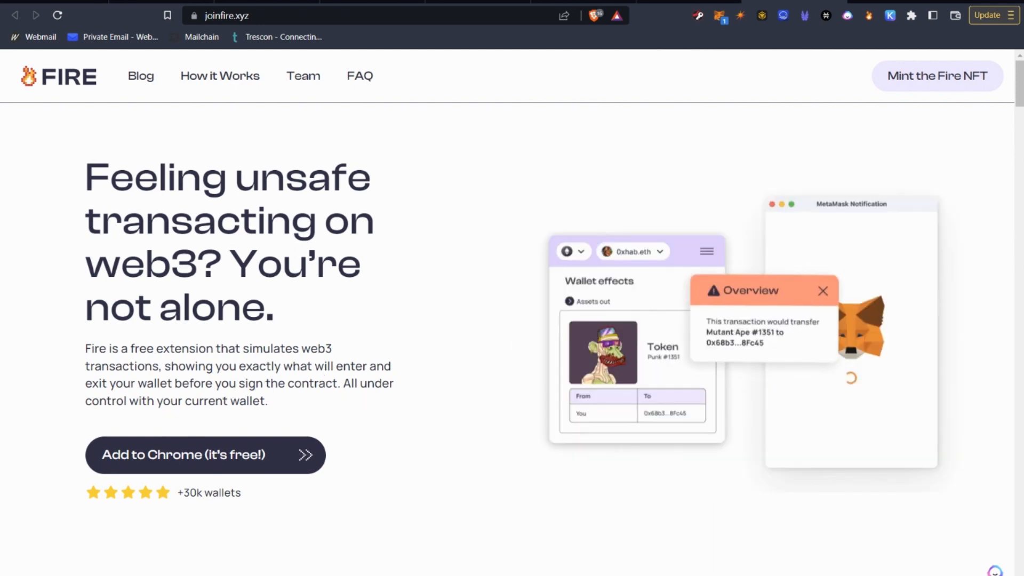
pyautogui.scroll(-3)
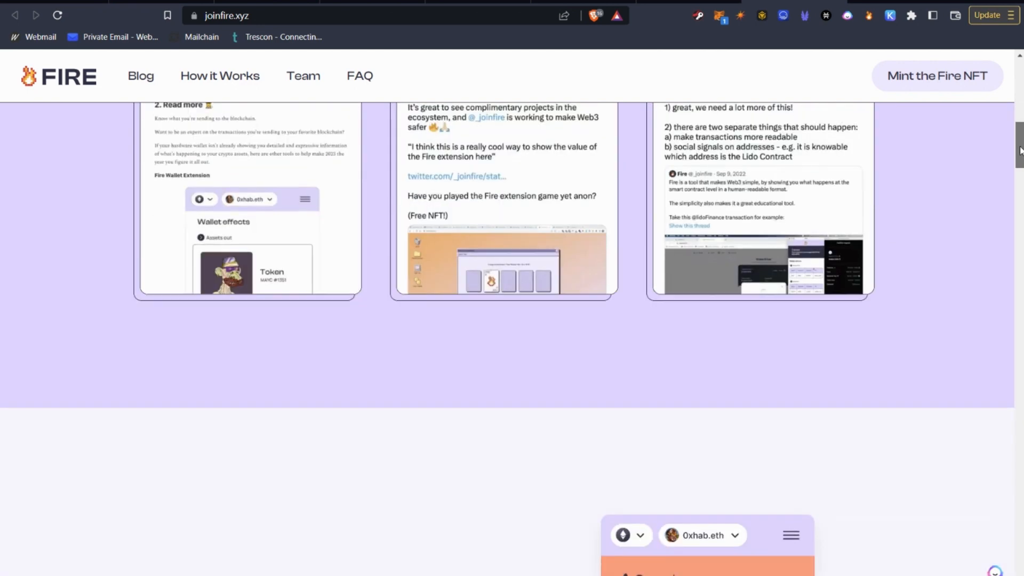
pyautogui.scroll(3)
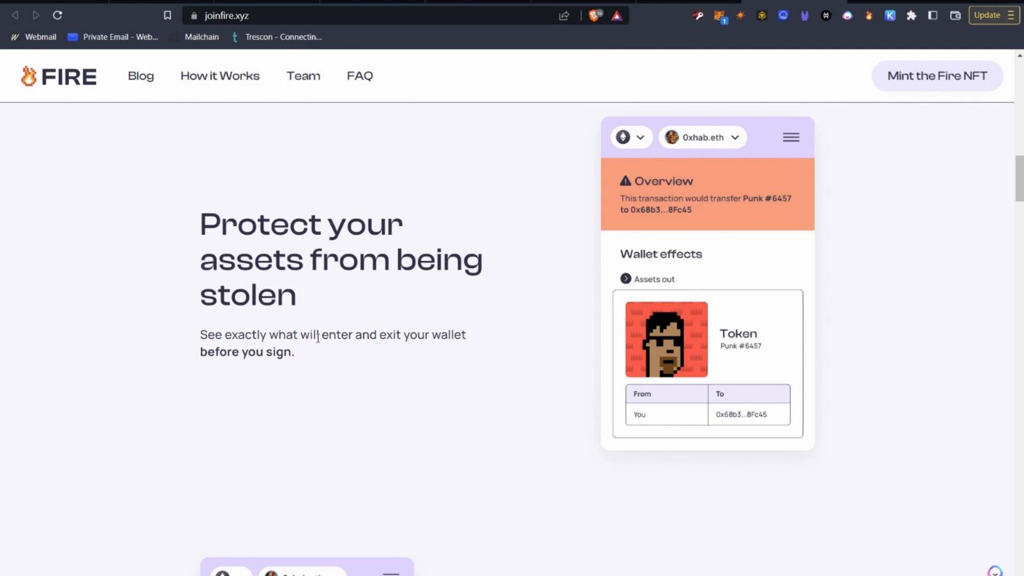
pyautogui.moveTo(712, 214)
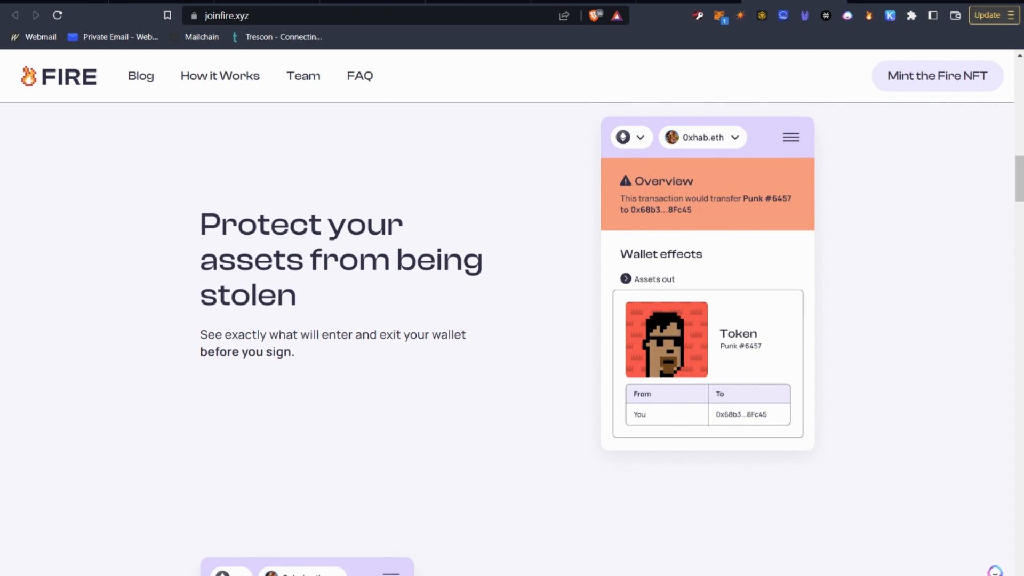
# - Scroll to the 'Actually understand what you're signing' section showing the .1 ETH-for-DAI swap effects
pyautogui.scroll(-3)
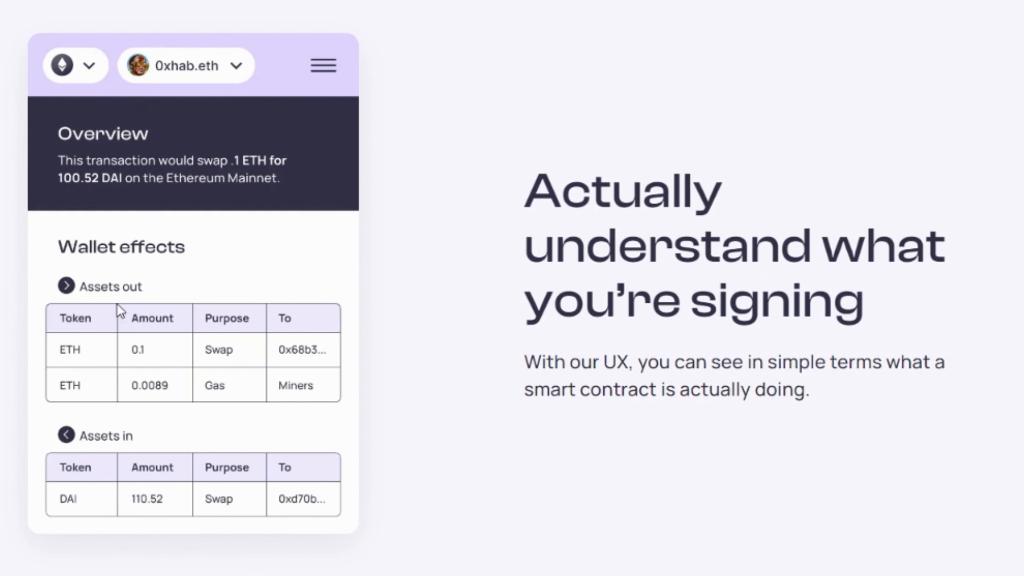
pyautogui.moveTo(44, 399)
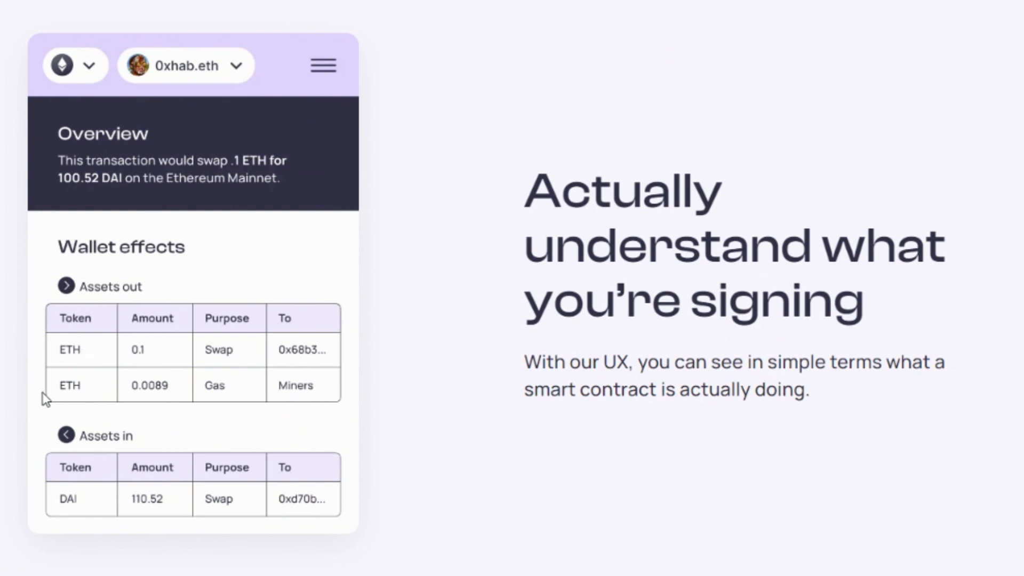
pyautogui.moveTo(78, 355)
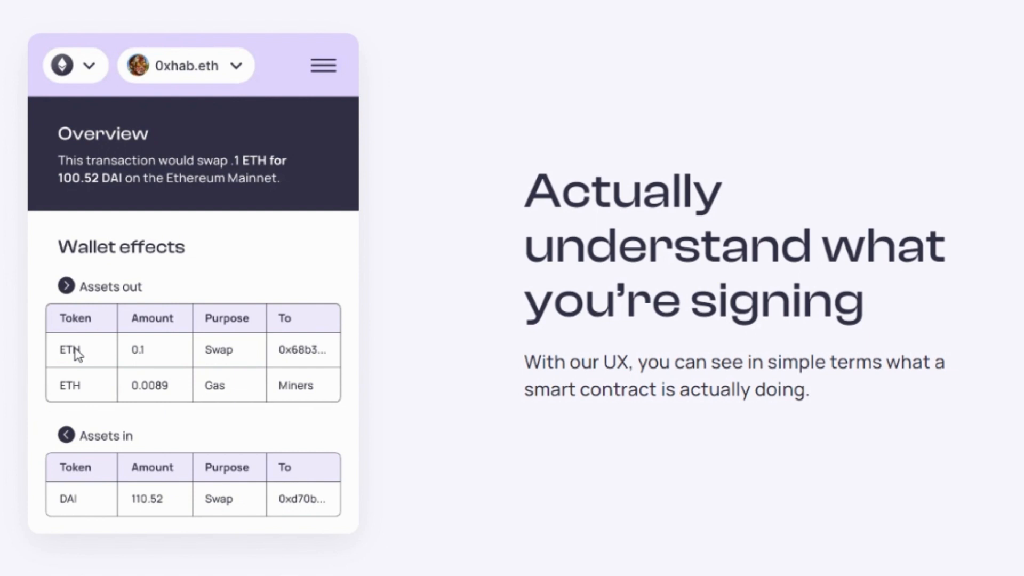
pyautogui.moveTo(87, 369)
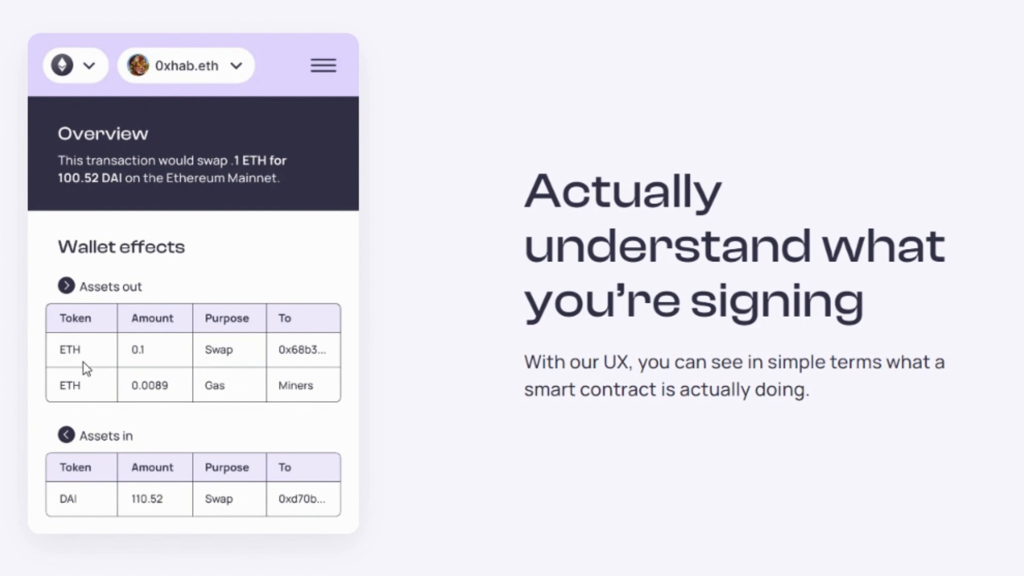
pyautogui.moveTo(306, 354)
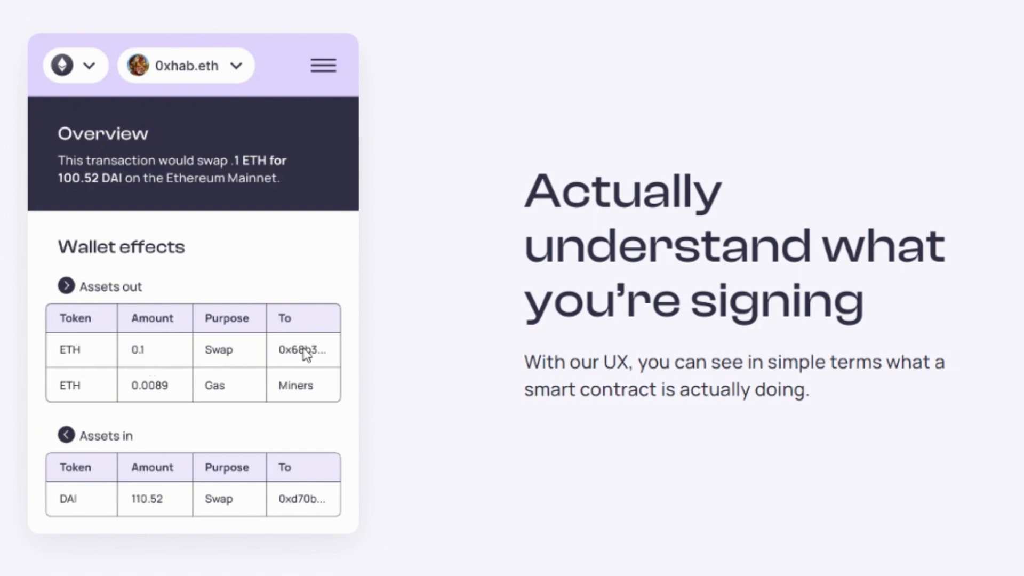
pyautogui.moveTo(219, 406)
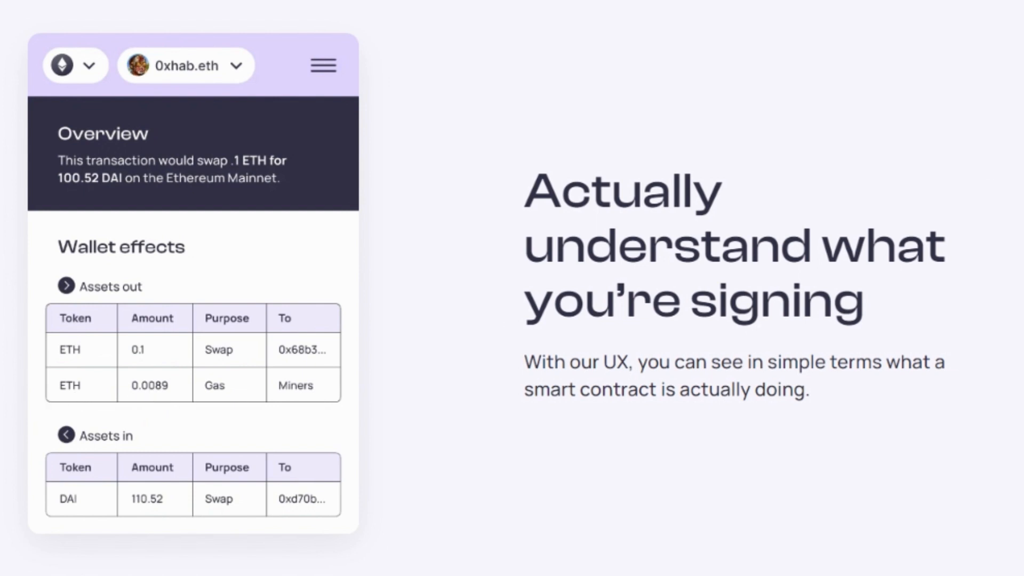
# - Browse the three 'How it works' demos, then scroll to 'See Fire in action'
pyautogui.scroll(-3)
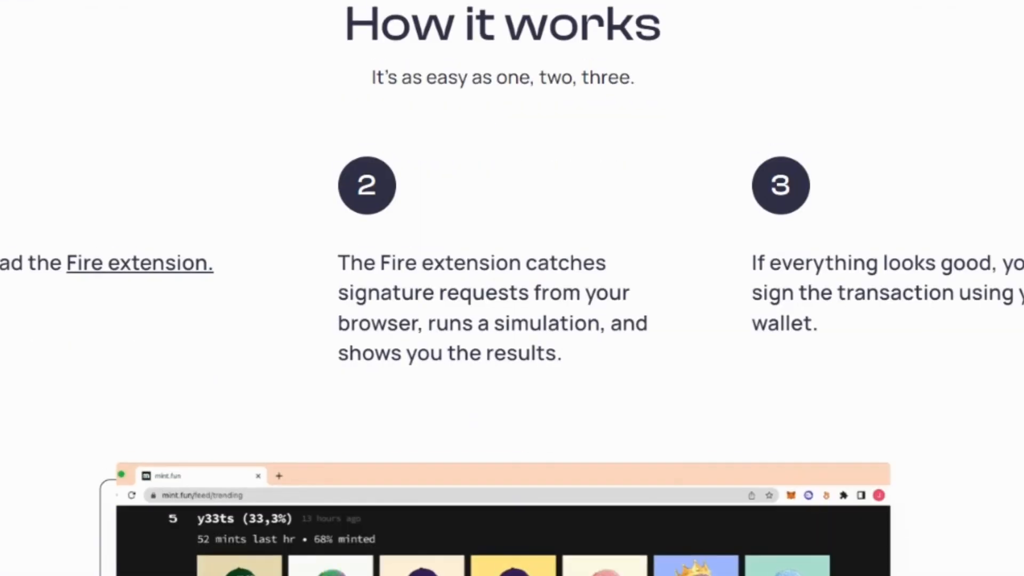
pyautogui.scroll(3)
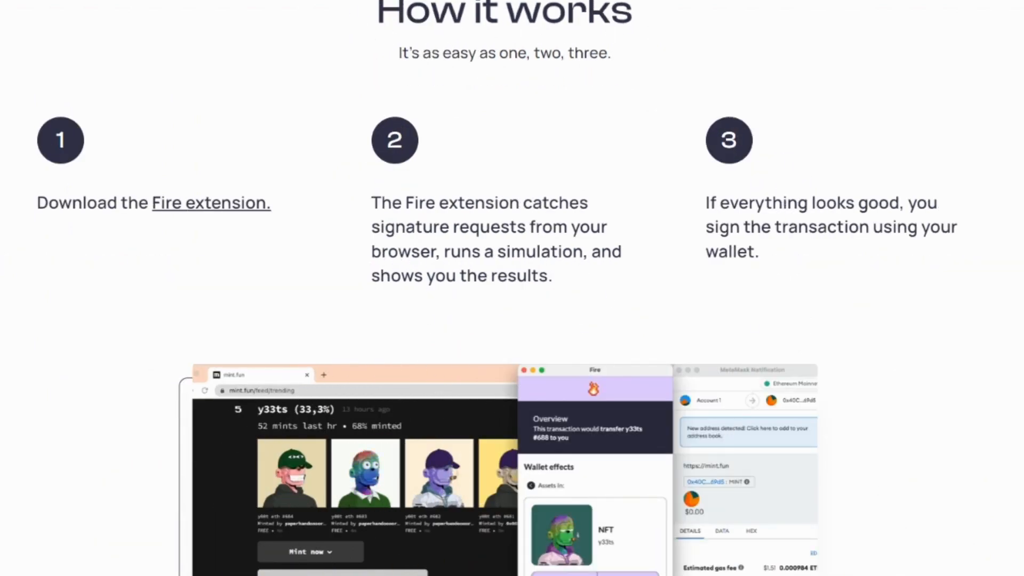
pyautogui.scroll(-3)
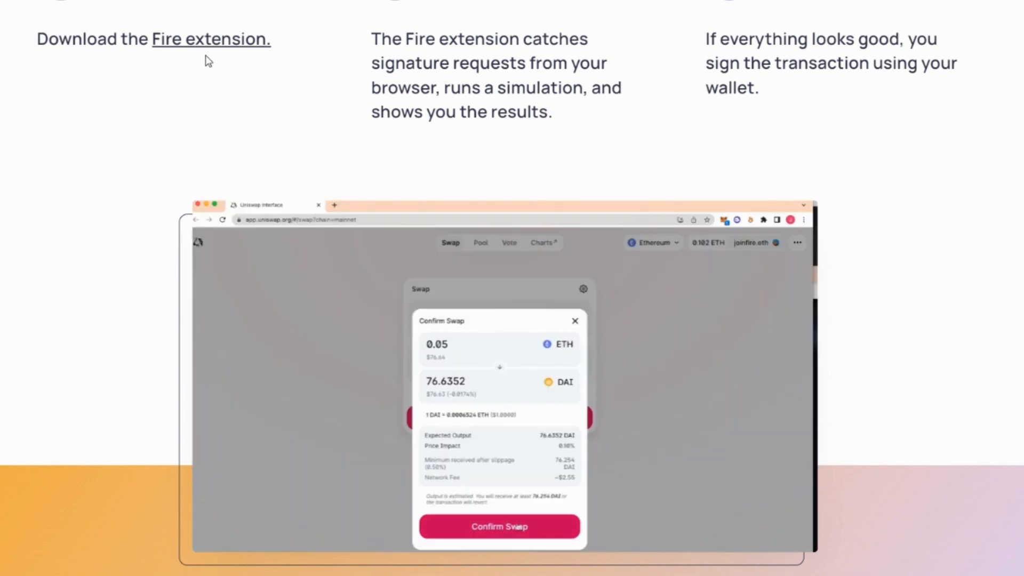
pyautogui.click(499, 527)
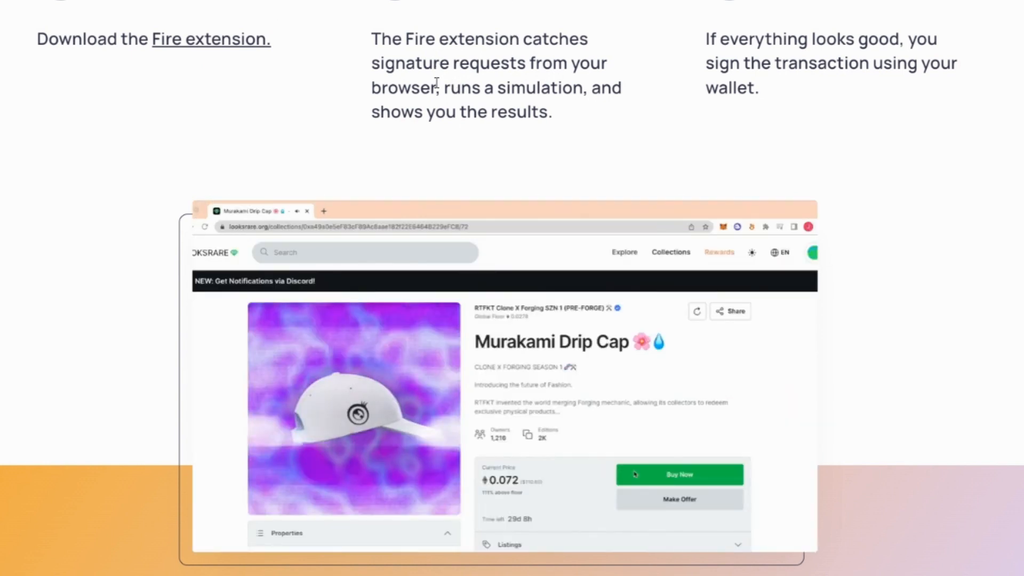
pyautogui.click(678, 475)
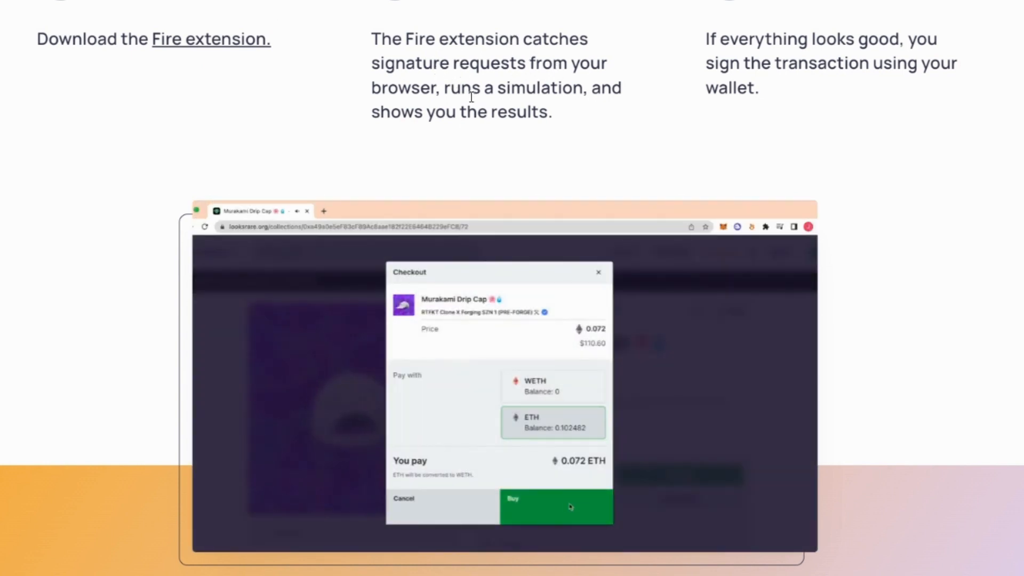
pyautogui.click(555, 506)
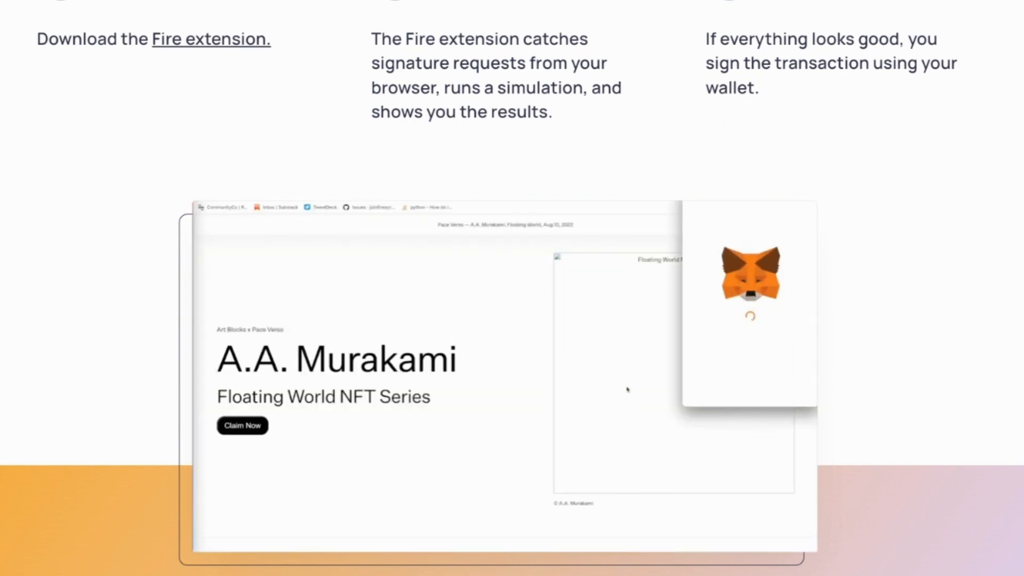
pyautogui.scroll(-3)
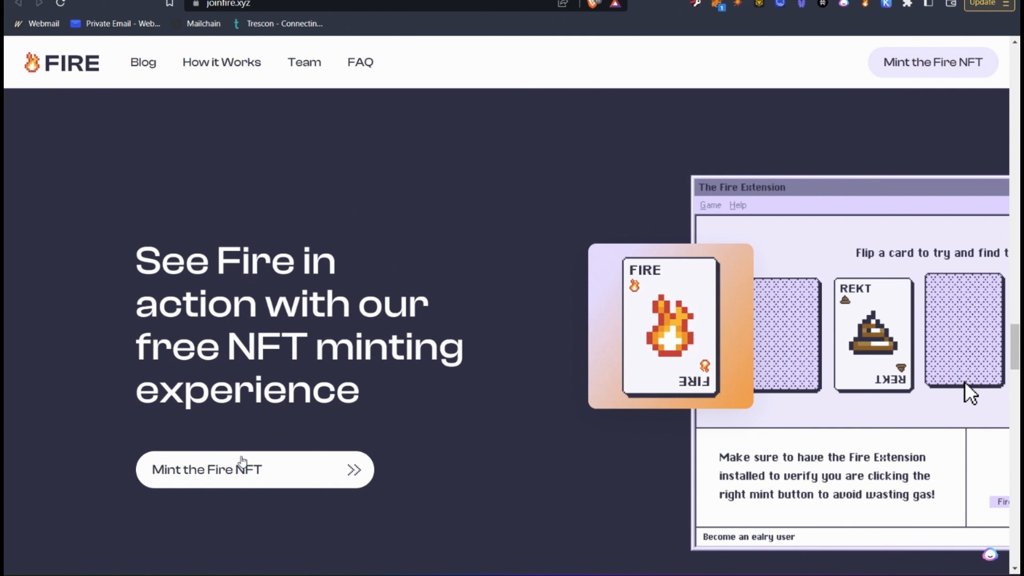
# - Launch the free Fire NFT card game at mint.joinfire.xyz with five face-down cards
pyautogui.click(254, 468)
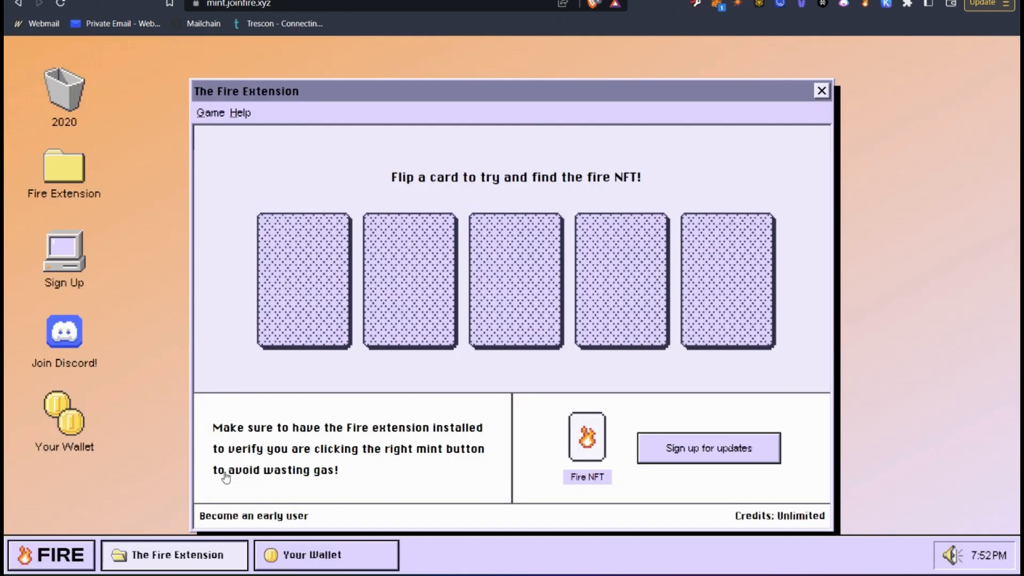
pyautogui.moveTo(425, 517)
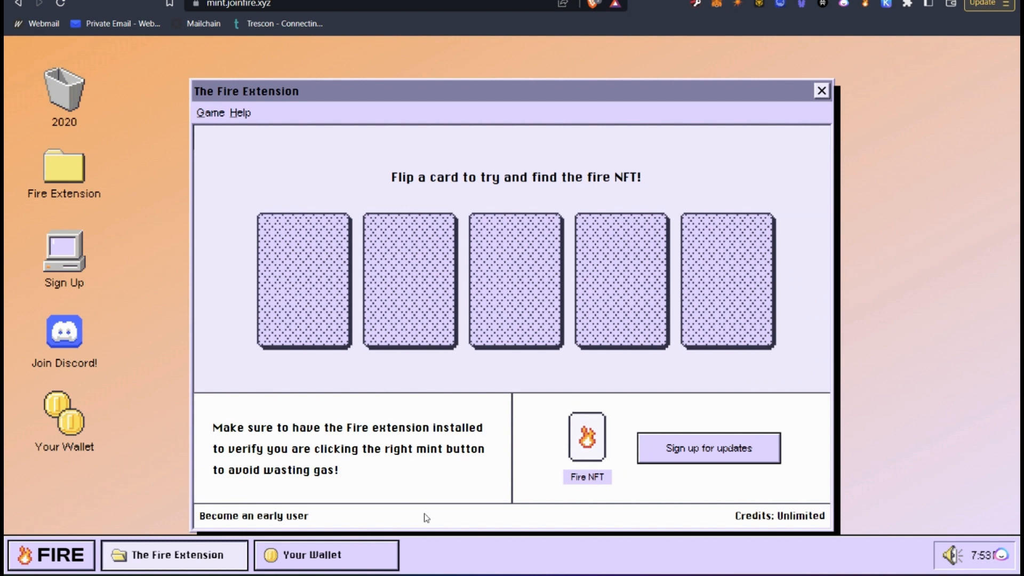
pyautogui.moveTo(276, 186)
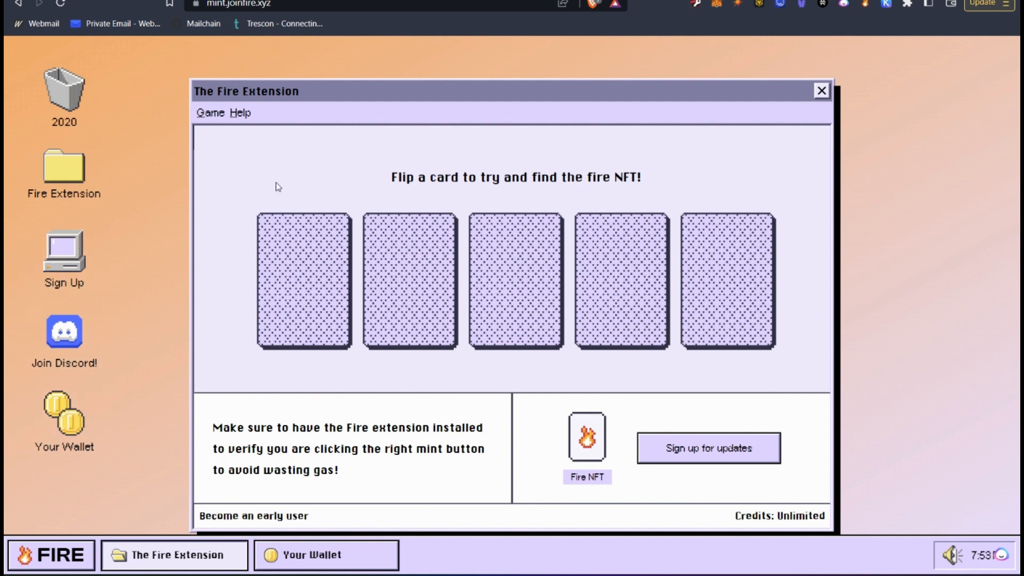
pyautogui.moveTo(87, 425)
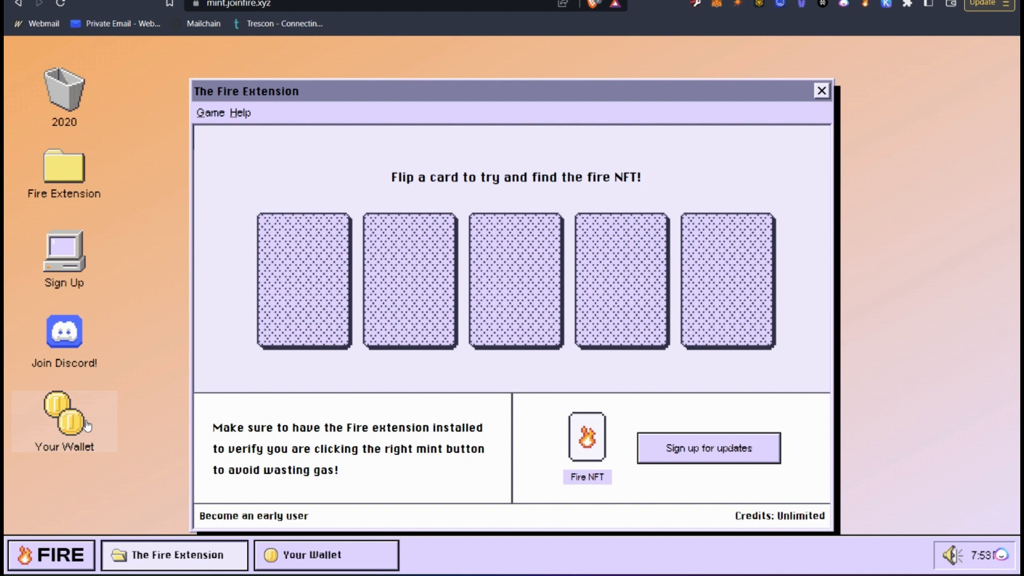
pyautogui.moveTo(245, 444)
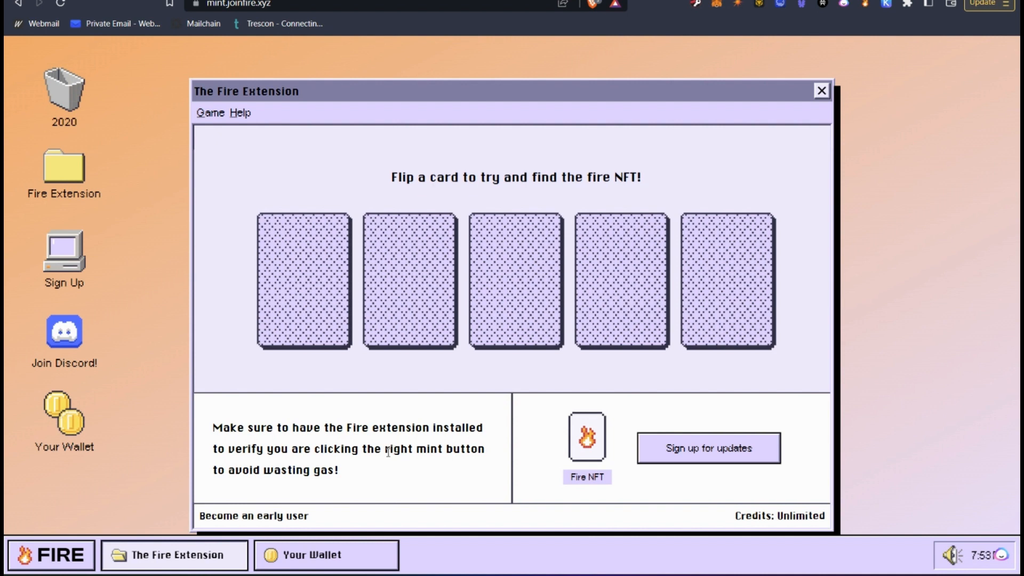
pyautogui.moveTo(380, 472)
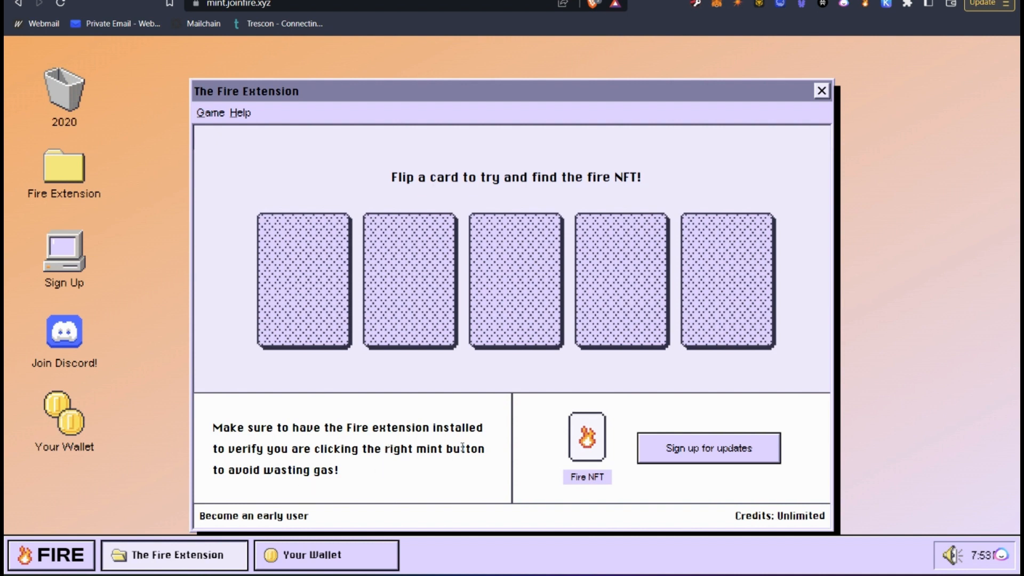
pyautogui.moveTo(622, 475)
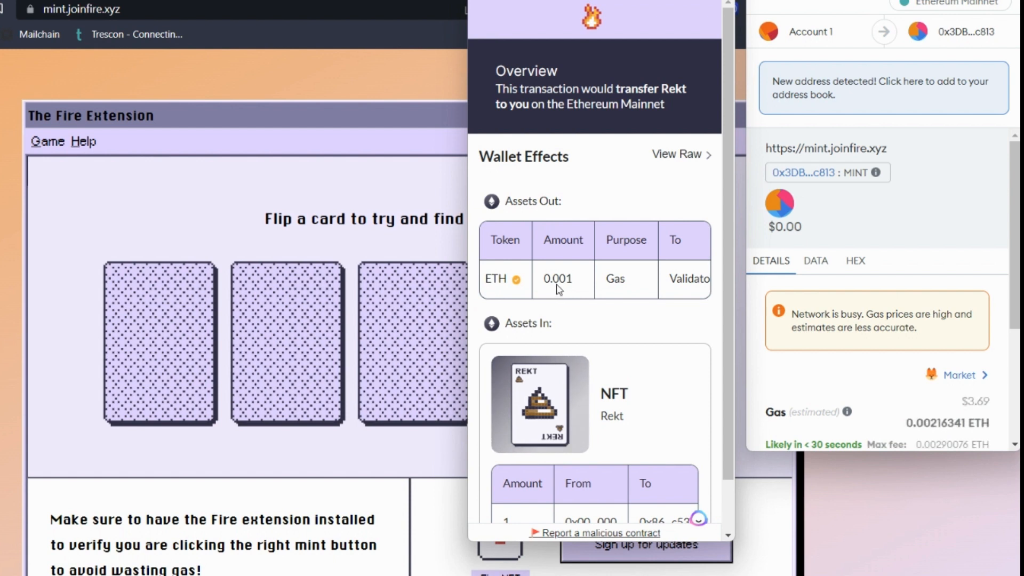
pyautogui.moveTo(617, 292)
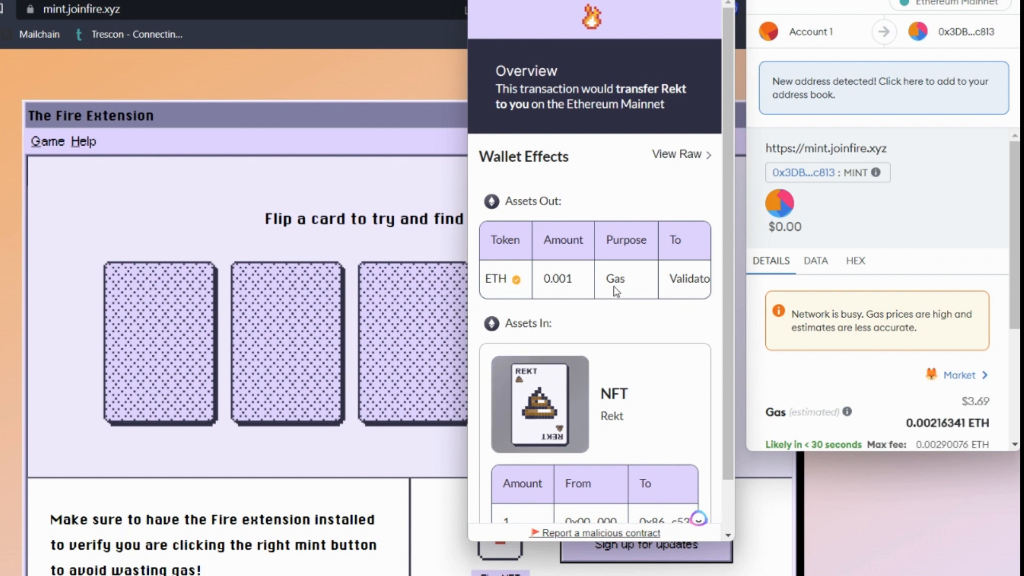
pyautogui.moveTo(686, 281)
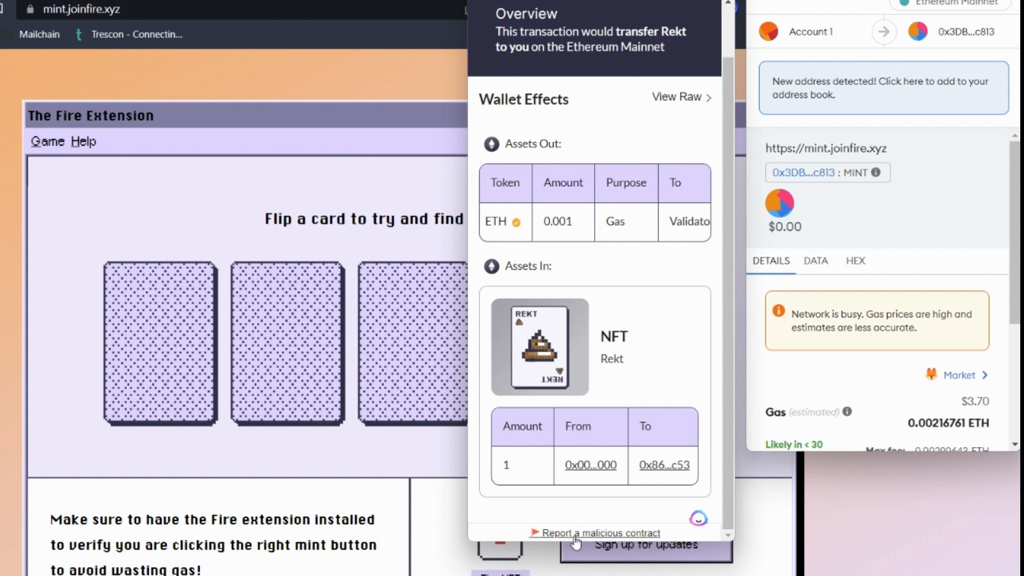
# - Open and close the 'Report a malicious contract' form, dismissing Fire's preview
pyautogui.click(598, 533)
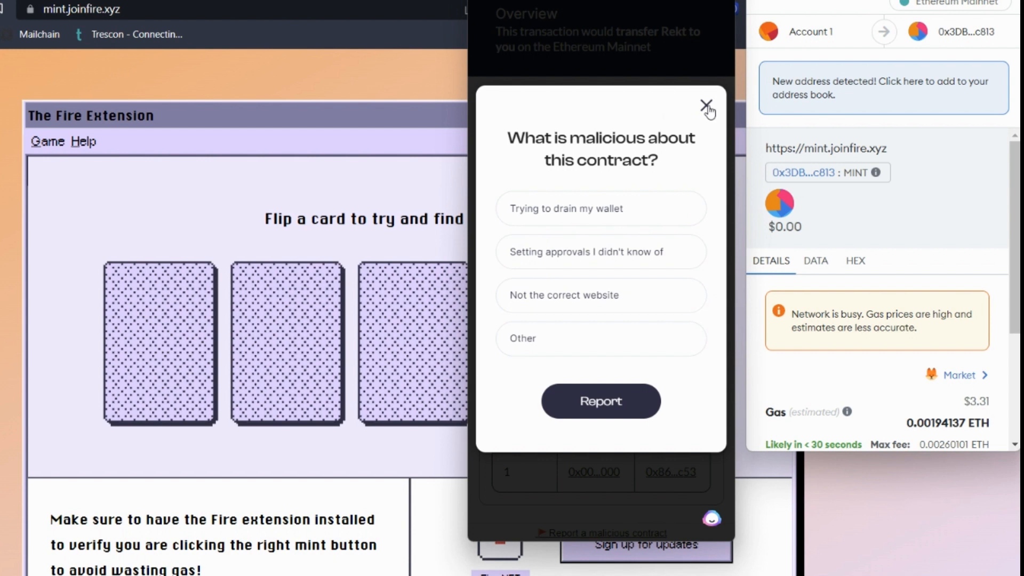
pyautogui.click(707, 105)
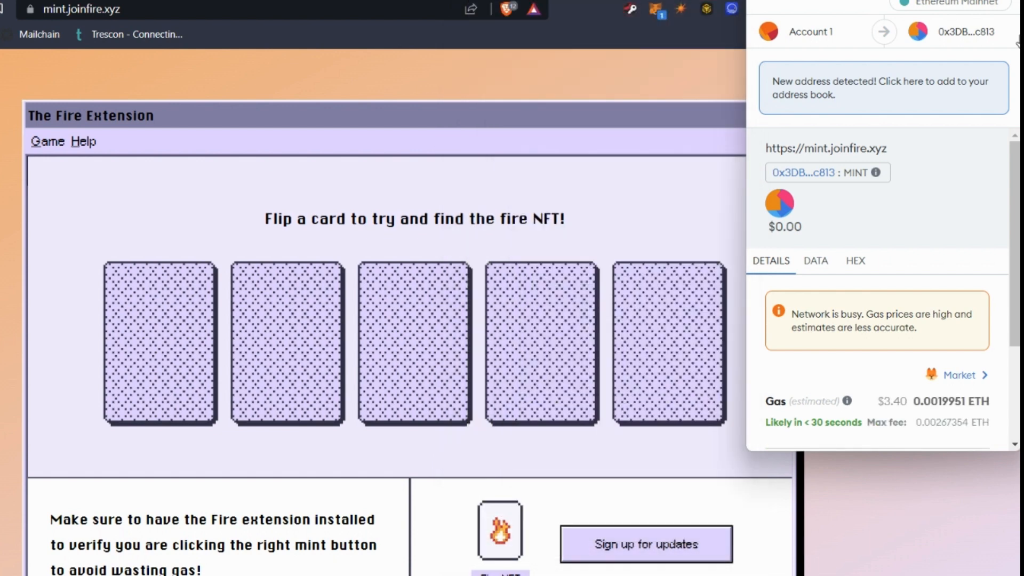
pyautogui.scroll(-3)
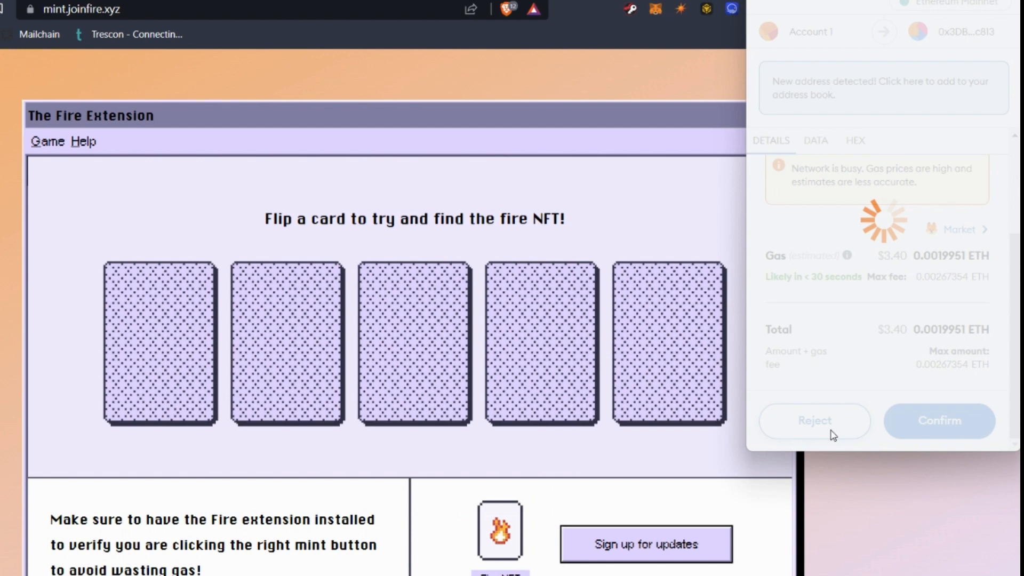
# - Reject the pending mint and review Fire's Wallet Effects for the Fire 19658 mint
pyautogui.click(939, 421)
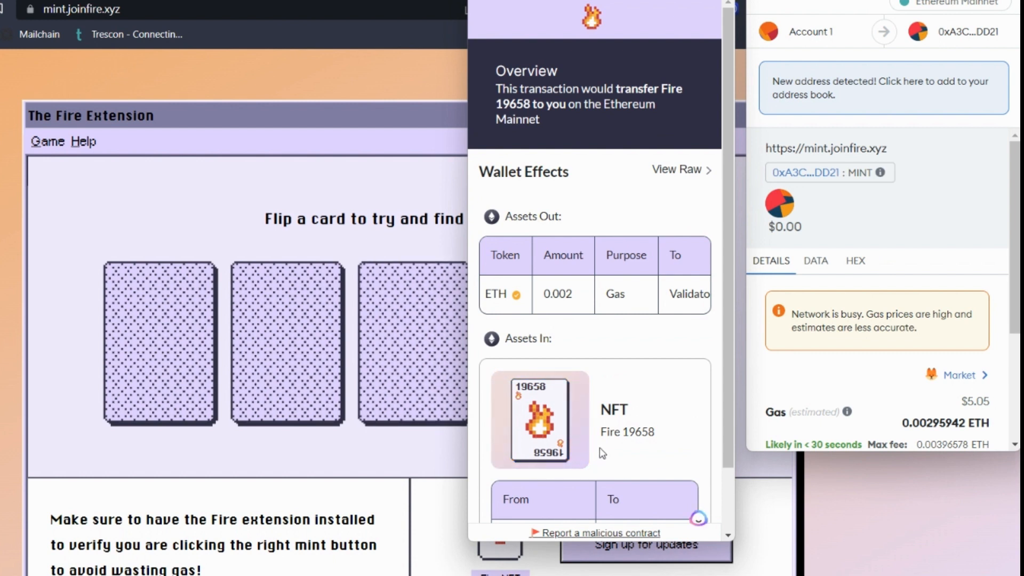
pyautogui.moveTo(574, 301)
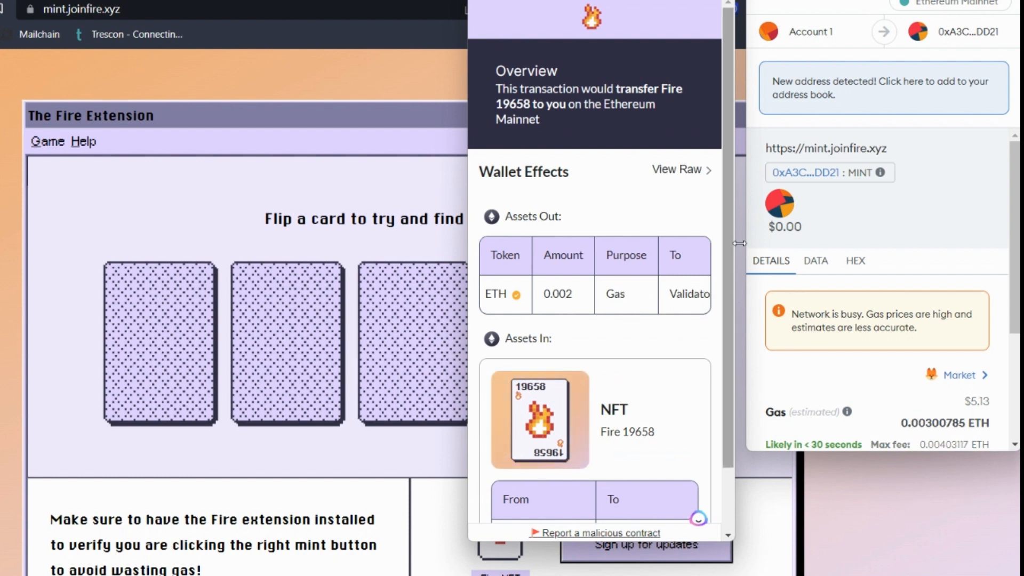
pyautogui.scroll(-3)
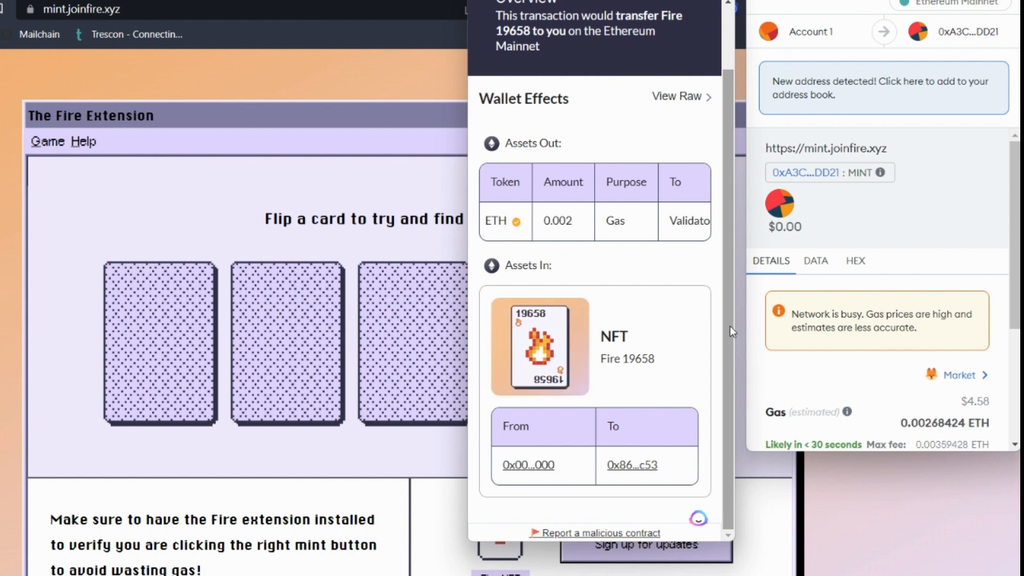
pyautogui.scroll(-3)
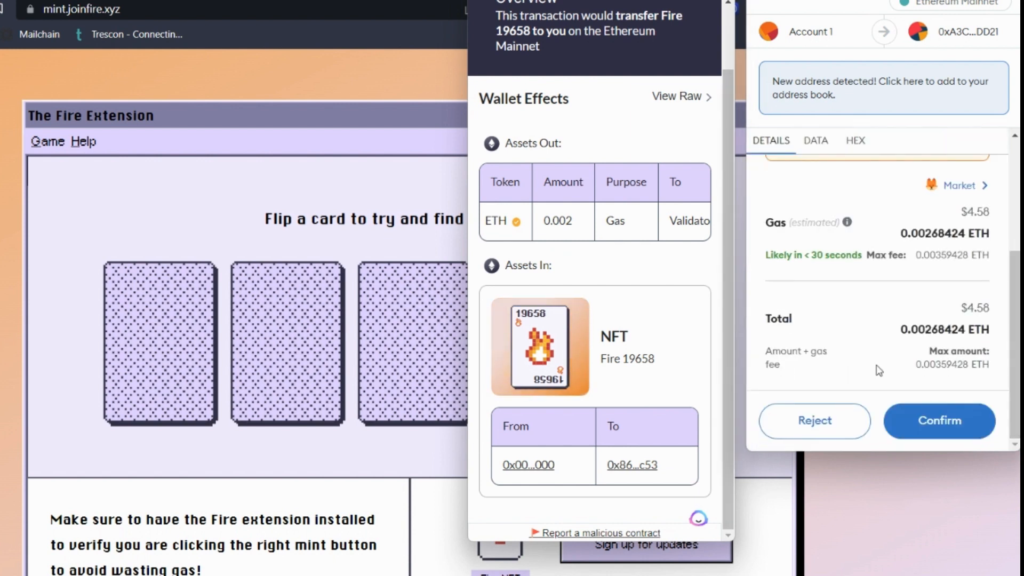
pyautogui.moveTo(938, 420)
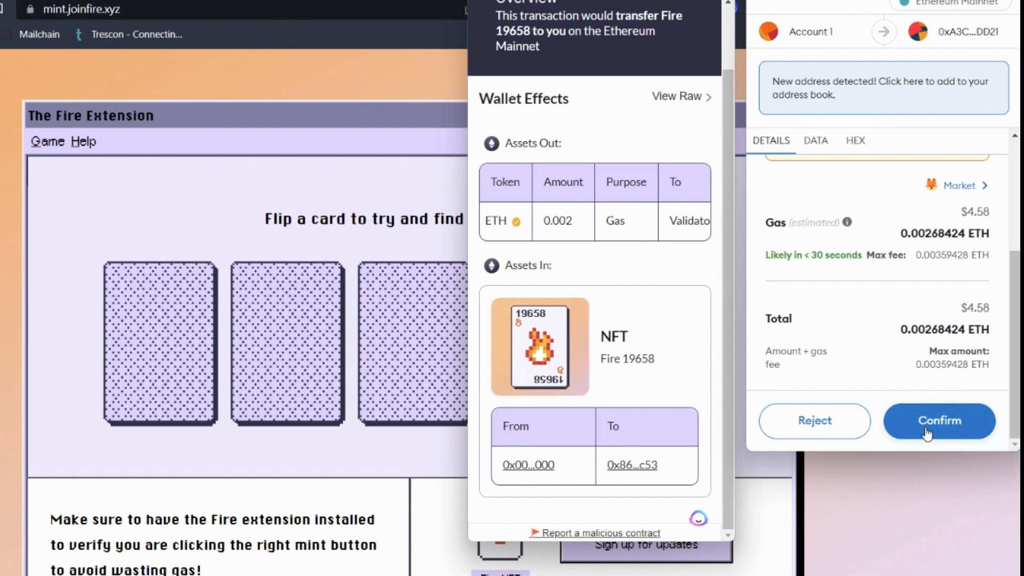
pyautogui.moveTo(984, 424)
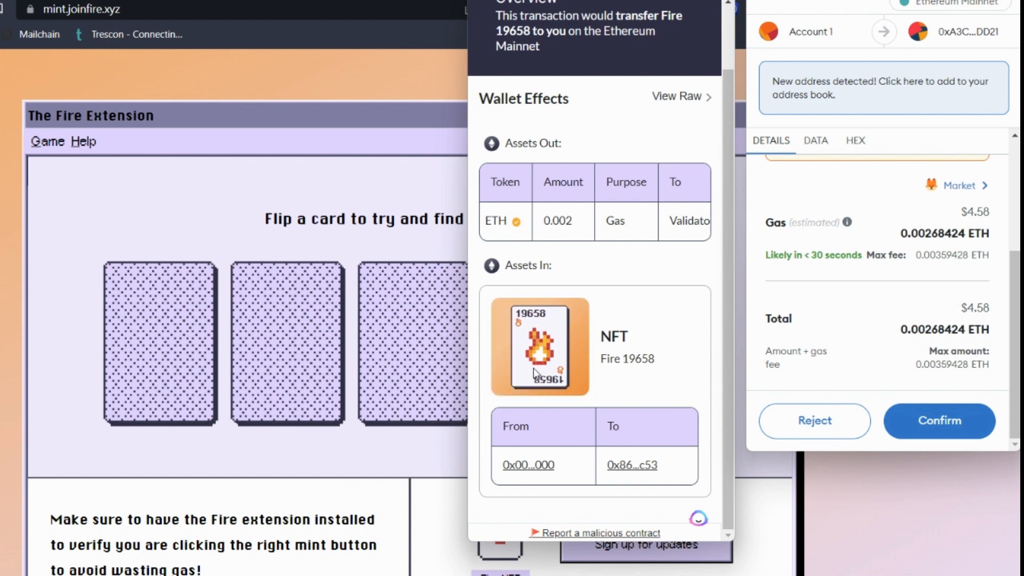
pyautogui.moveTo(799, 189)
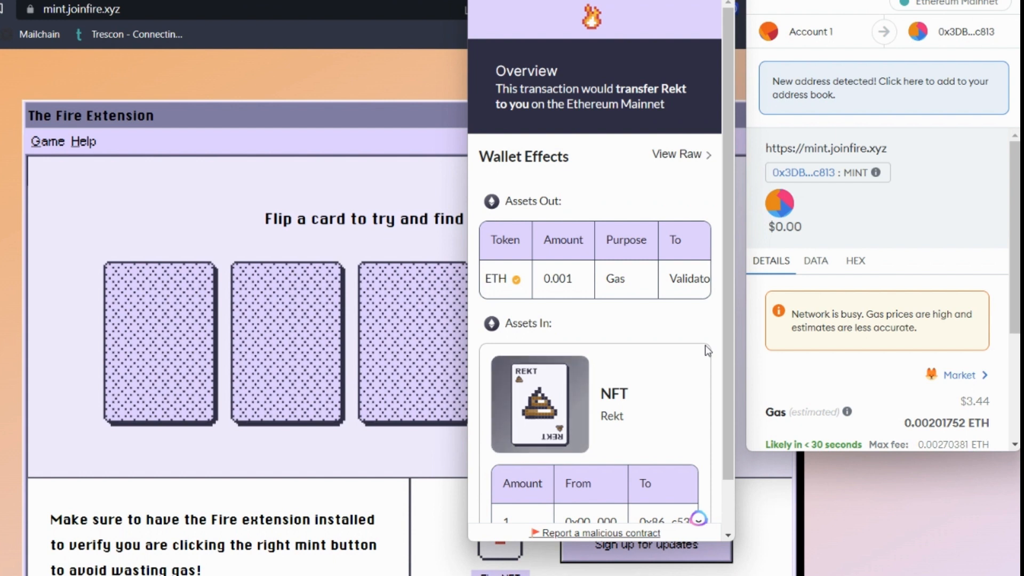
# - Scroll MetaMask to the total and reject the Rekt NFT mint transaction
pyautogui.scroll(-3)
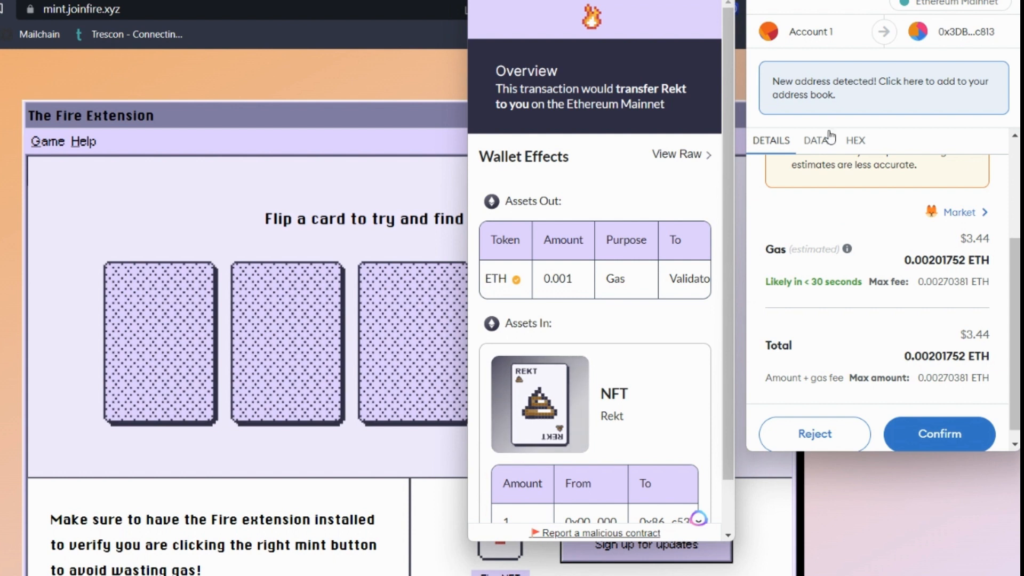
pyautogui.moveTo(703, 317)
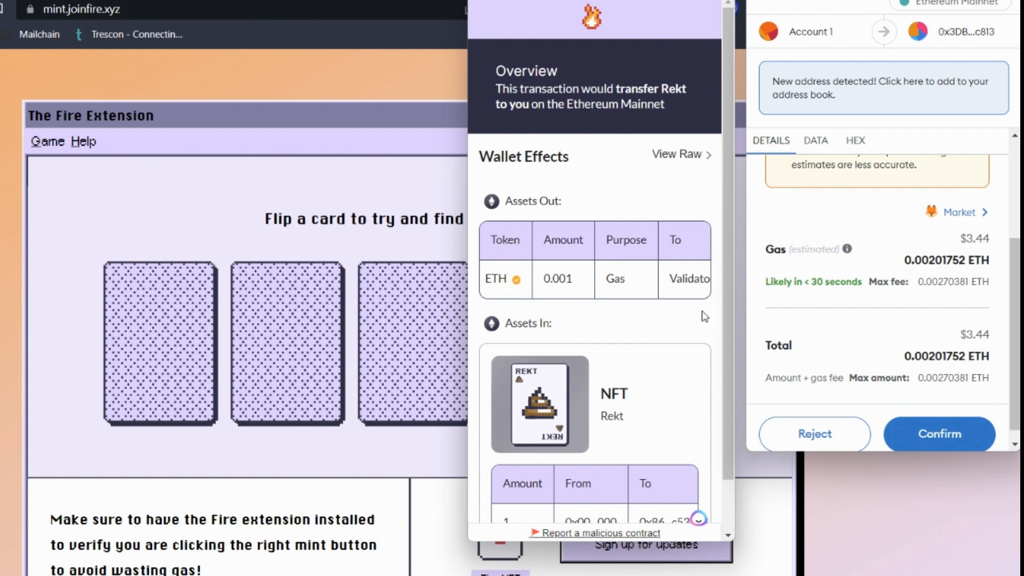
pyautogui.click(938, 434)
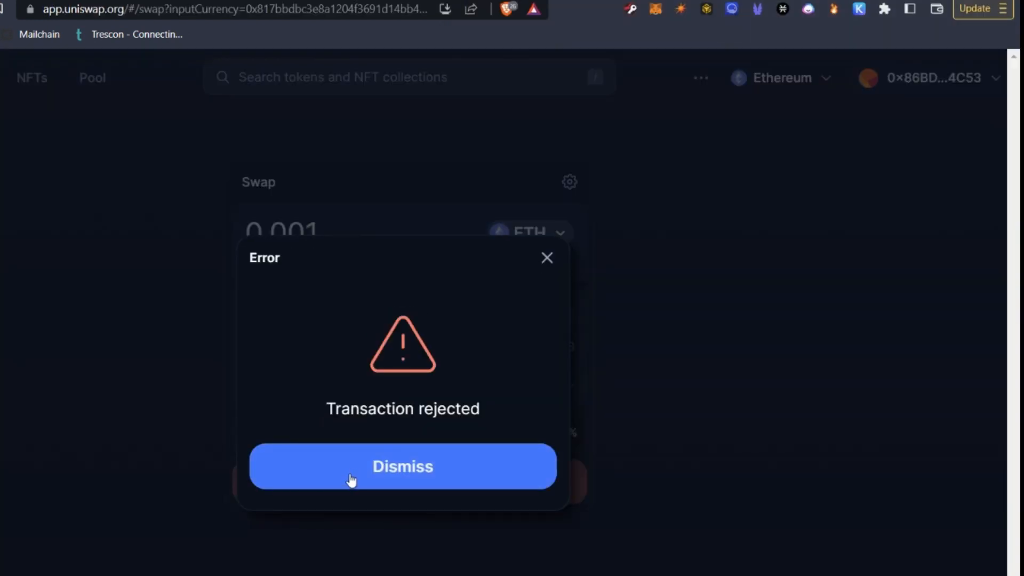
# - Dismiss the 'Transaction rejected' error and reverse the swap to 156.36 CUDOS for 0.00026 ETH
pyautogui.click(402, 466)
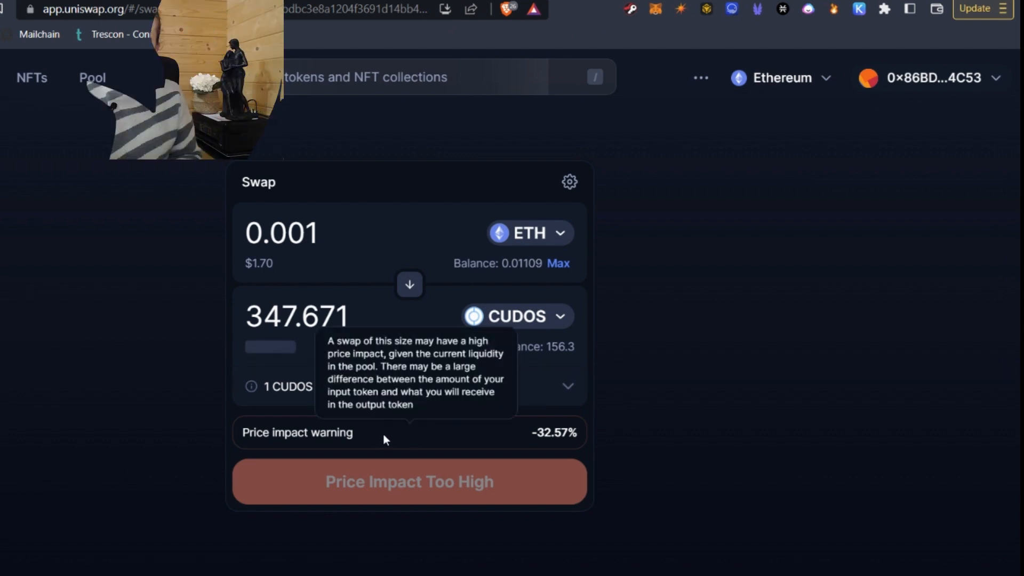
pyautogui.click(409, 285)
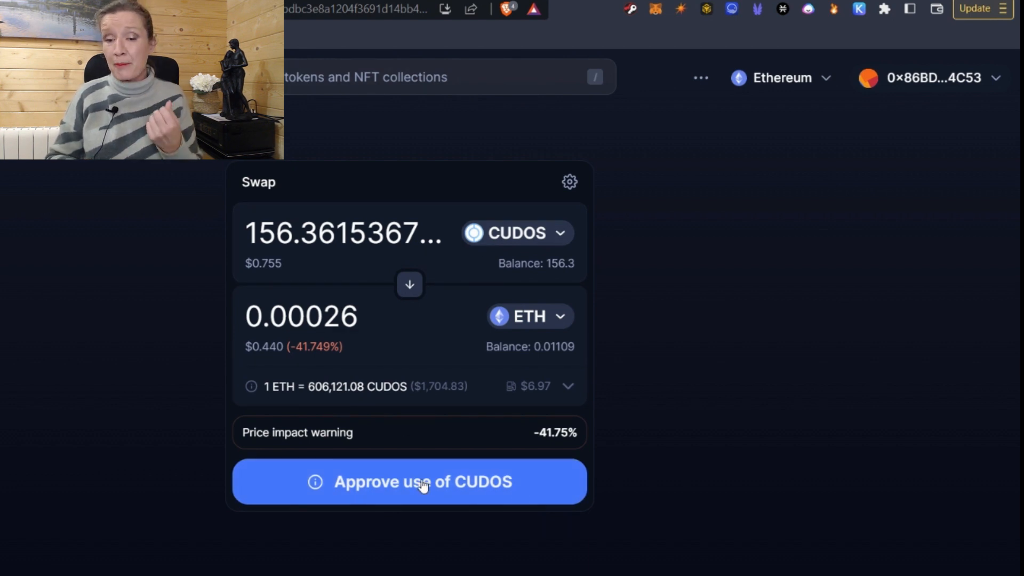
# - Request CUDOS approval, enter a 150 CUDOS spending cap, review it, then reject
pyautogui.click(409, 482)
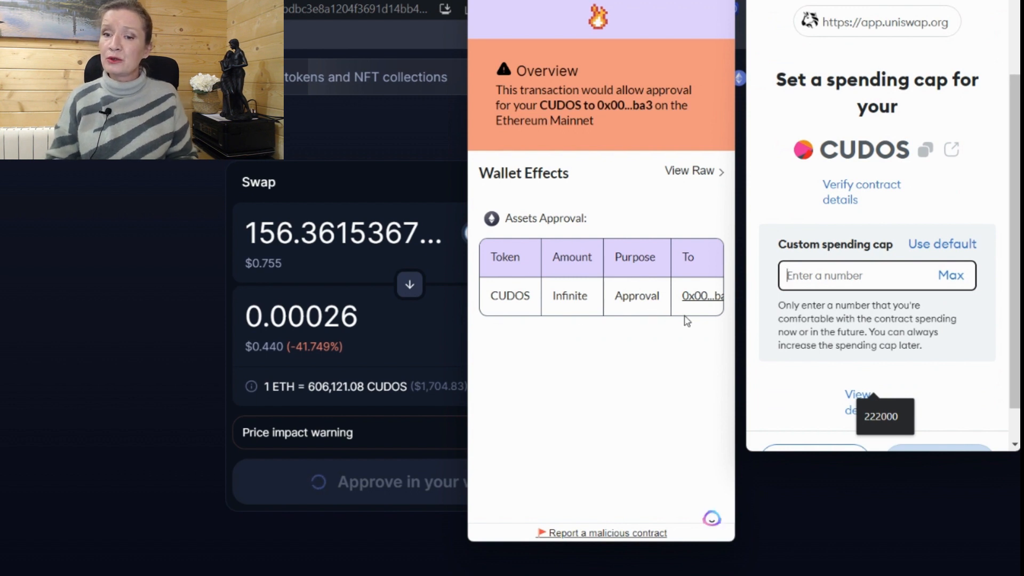
pyautogui.moveTo(555, 298)
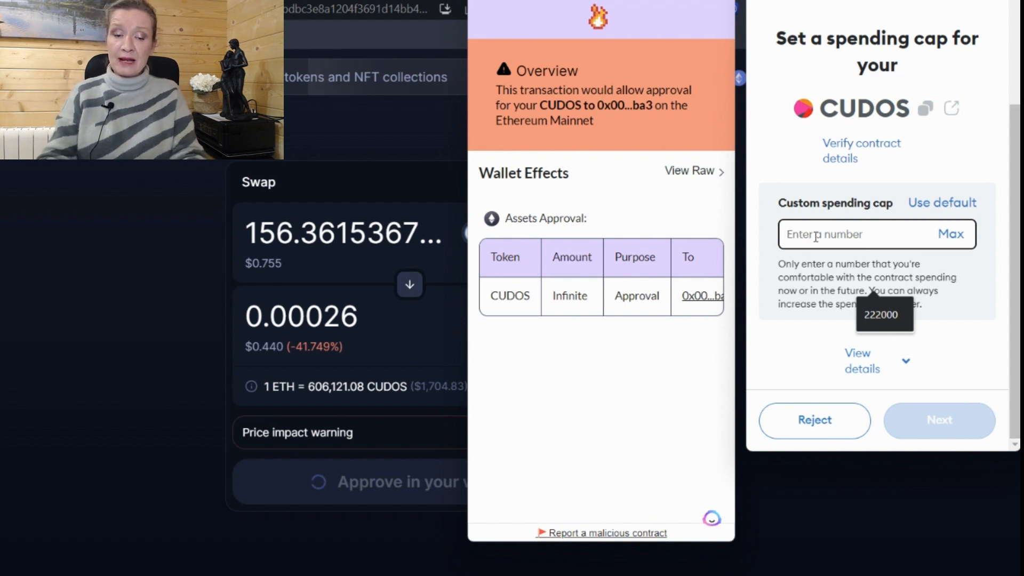
pyautogui.write('150')
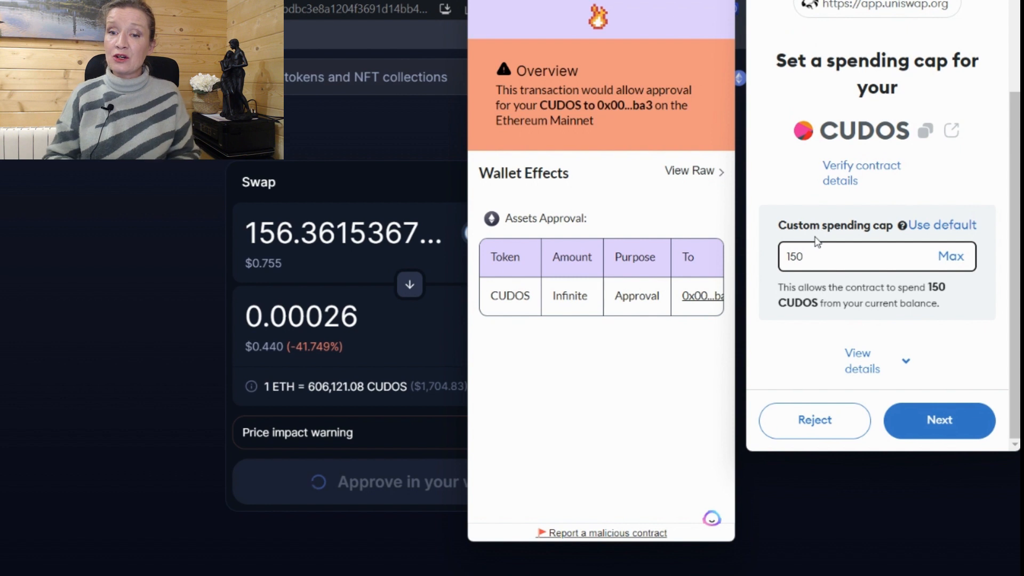
pyautogui.click(939, 420)
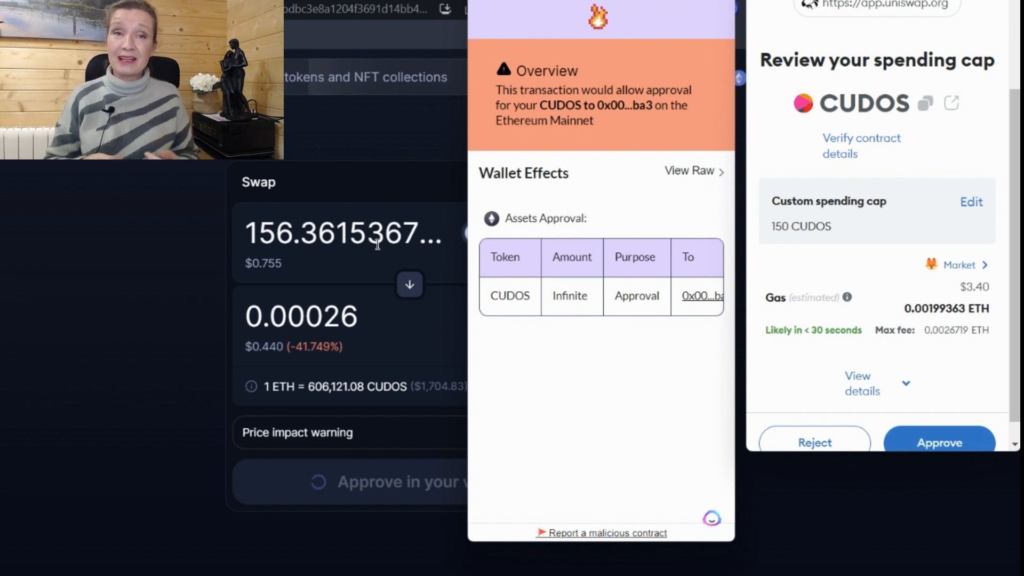
pyautogui.moveTo(292, 288)
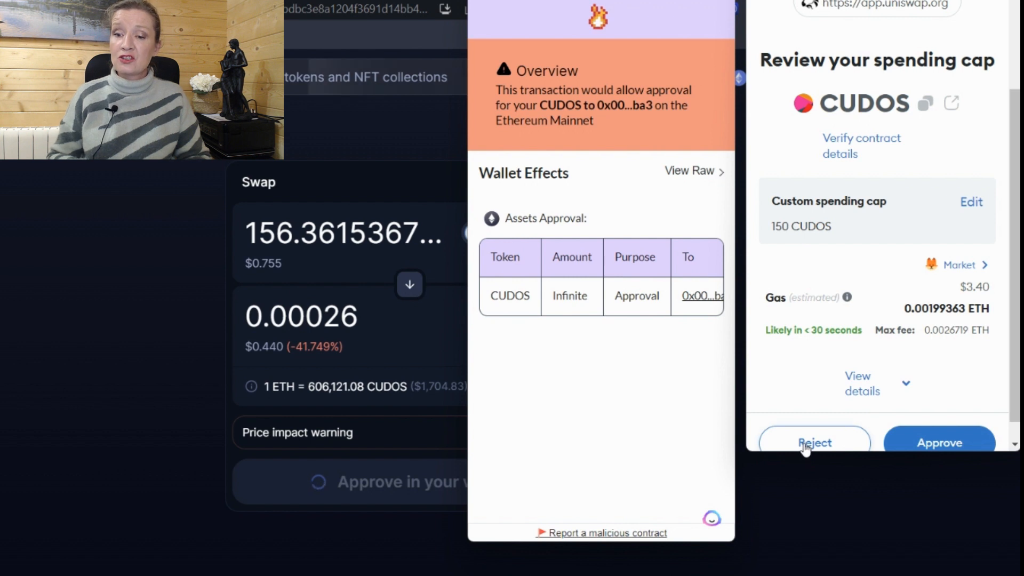
pyautogui.click(814, 443)
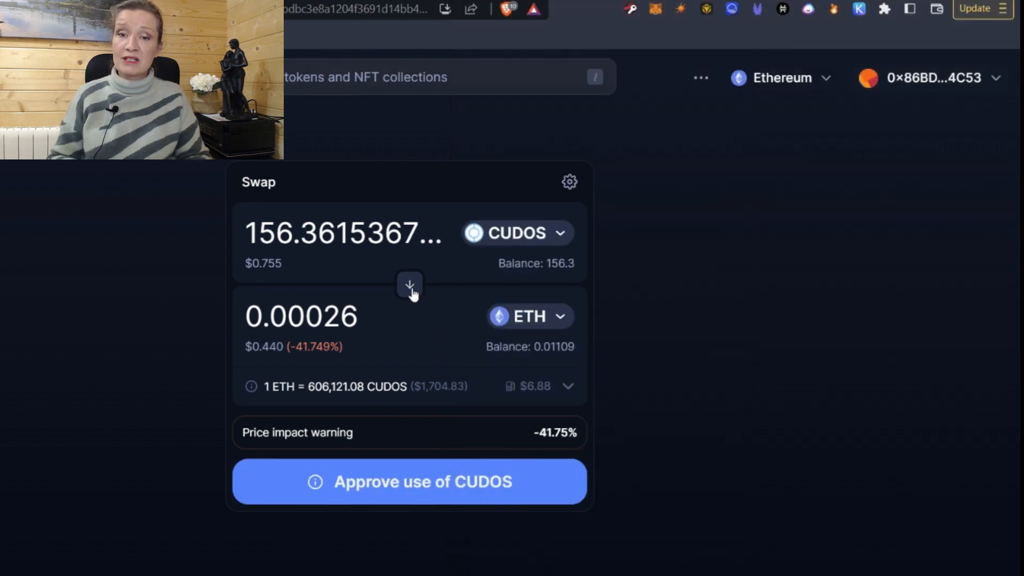
# - Flip the swap back to 0.00035 ETH for 156.36 CUDOS and choose Swap Anyway
pyautogui.click(409, 285)
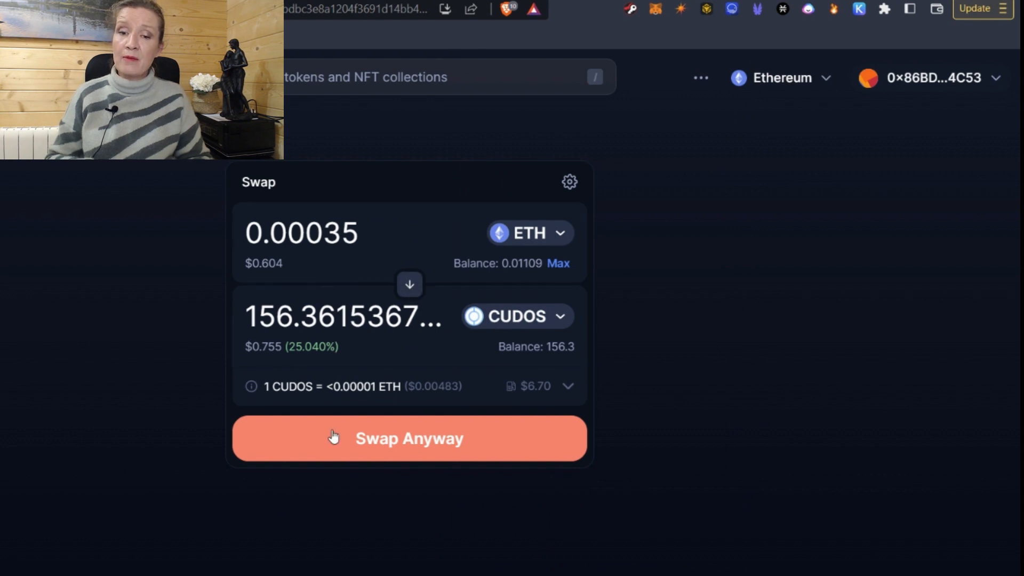
pyautogui.moveTo(384, 329)
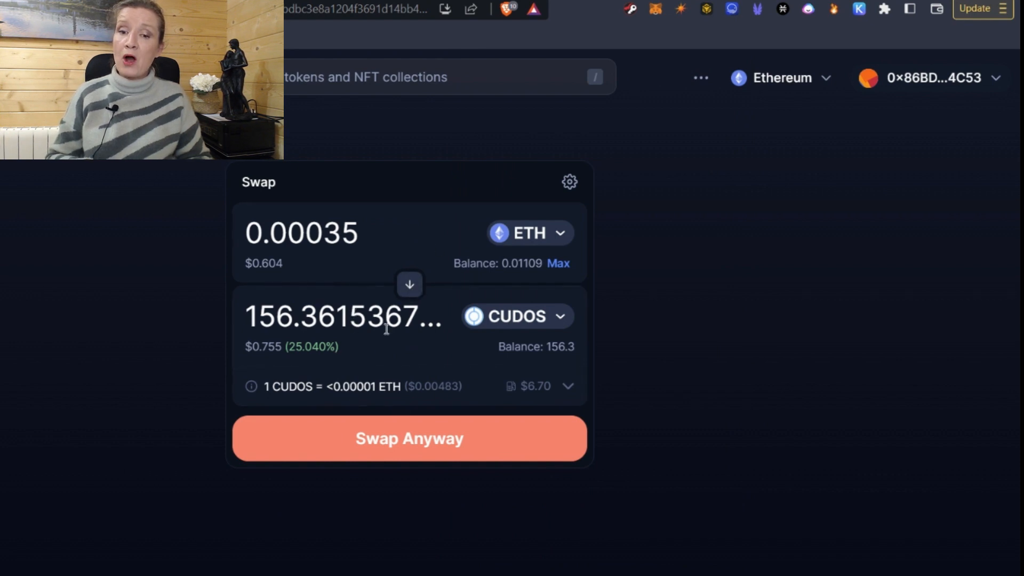
pyautogui.moveTo(343, 255)
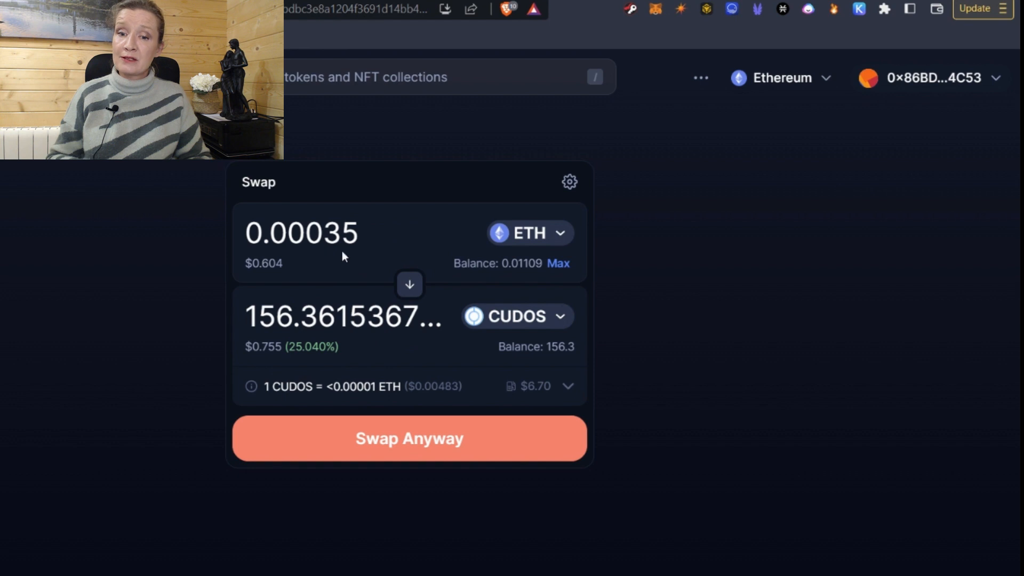
pyautogui.click(409, 438)
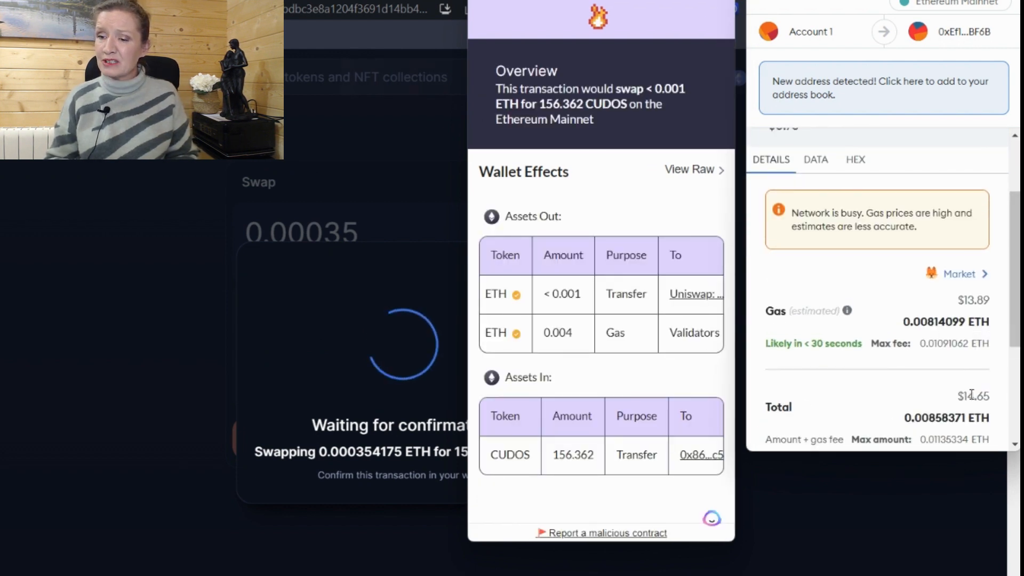
# - Reject the ETH-to-CUDOS swap in MetaMask and dismiss the 'transaction rejected' error
pyautogui.scroll(-3)
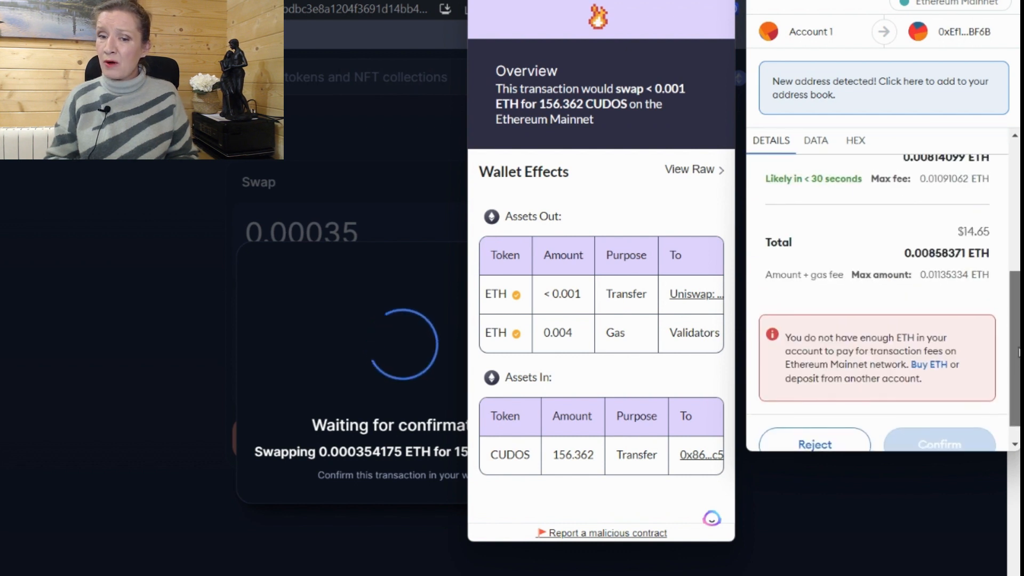
pyautogui.scroll(3)
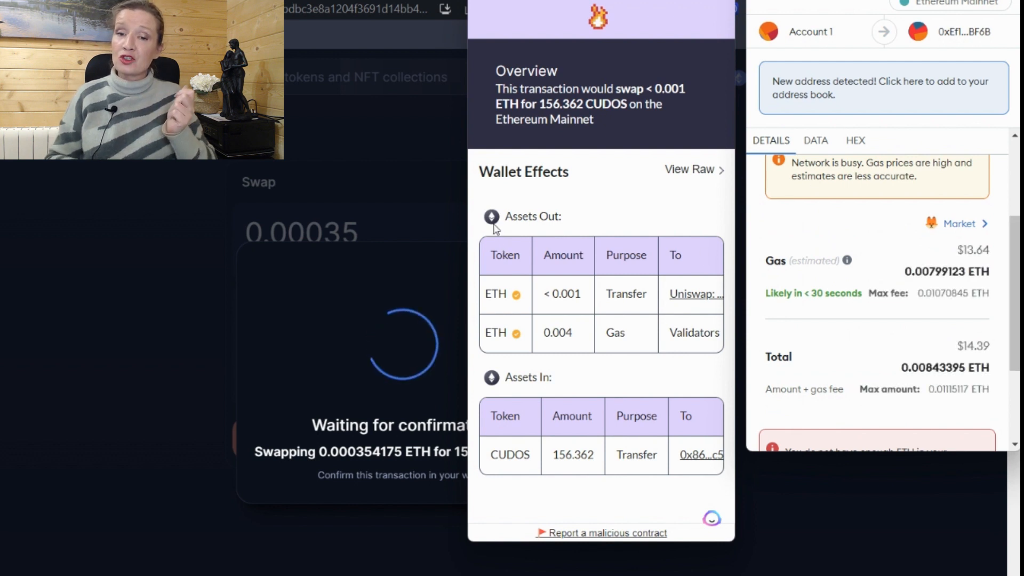
pyautogui.moveTo(547, 222)
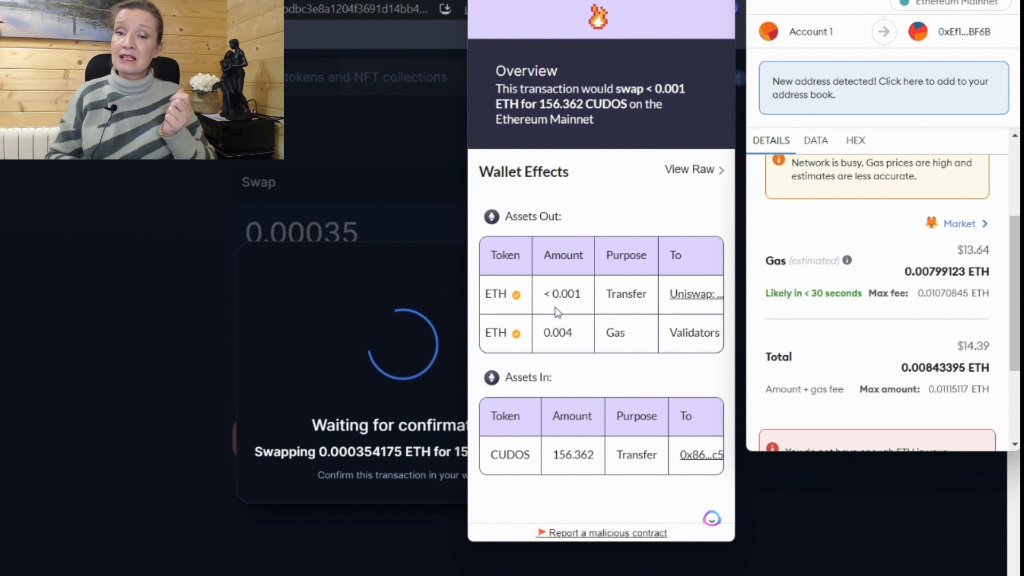
pyautogui.moveTo(561, 293)
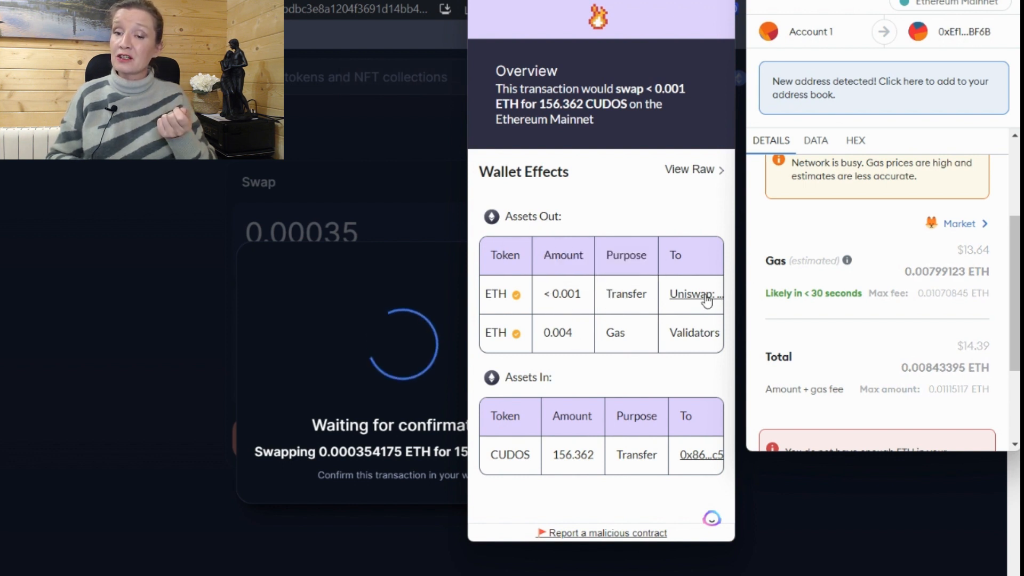
pyautogui.moveTo(694, 294)
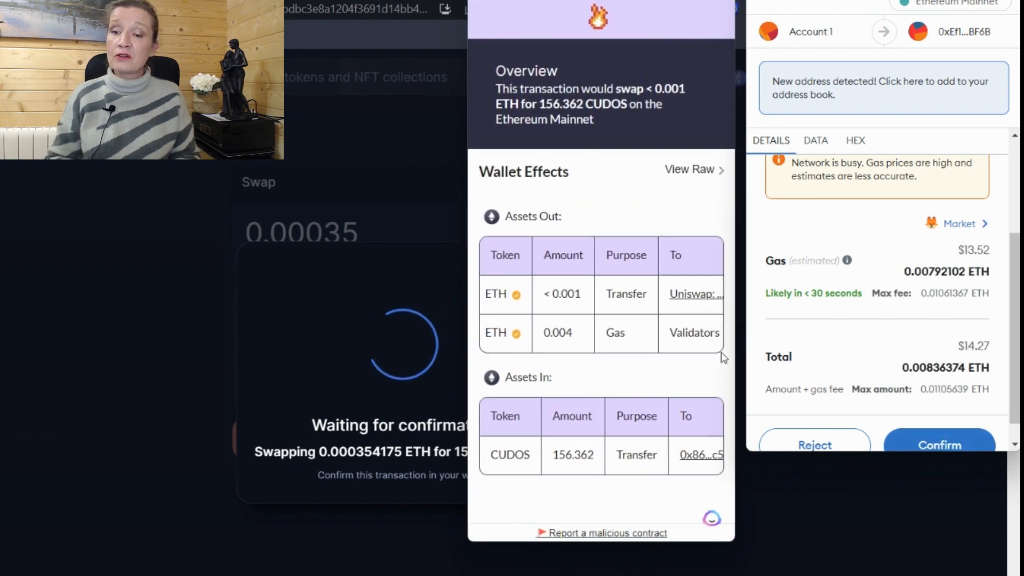
pyautogui.click(814, 445)
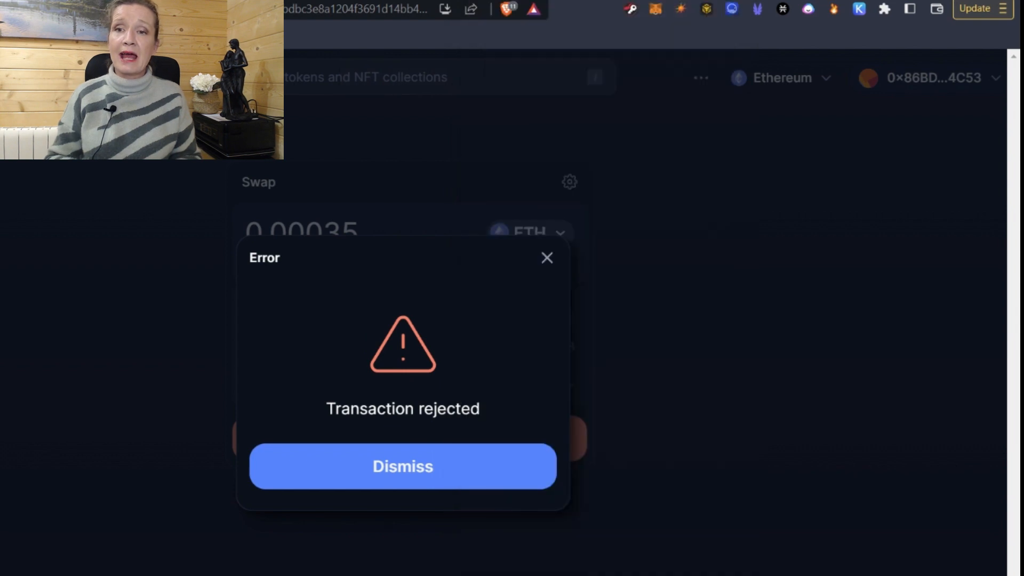
pyautogui.click(402, 466)
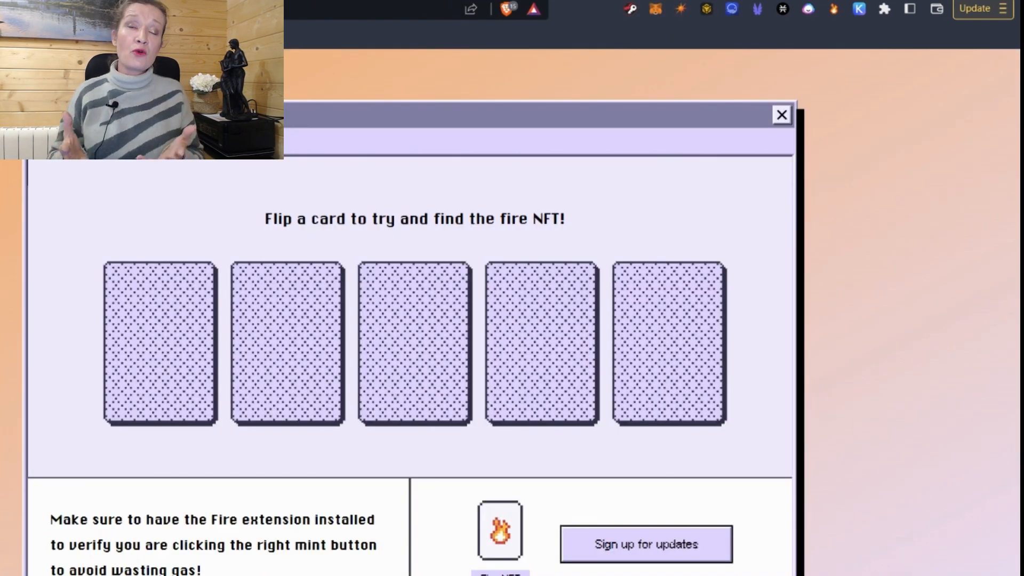